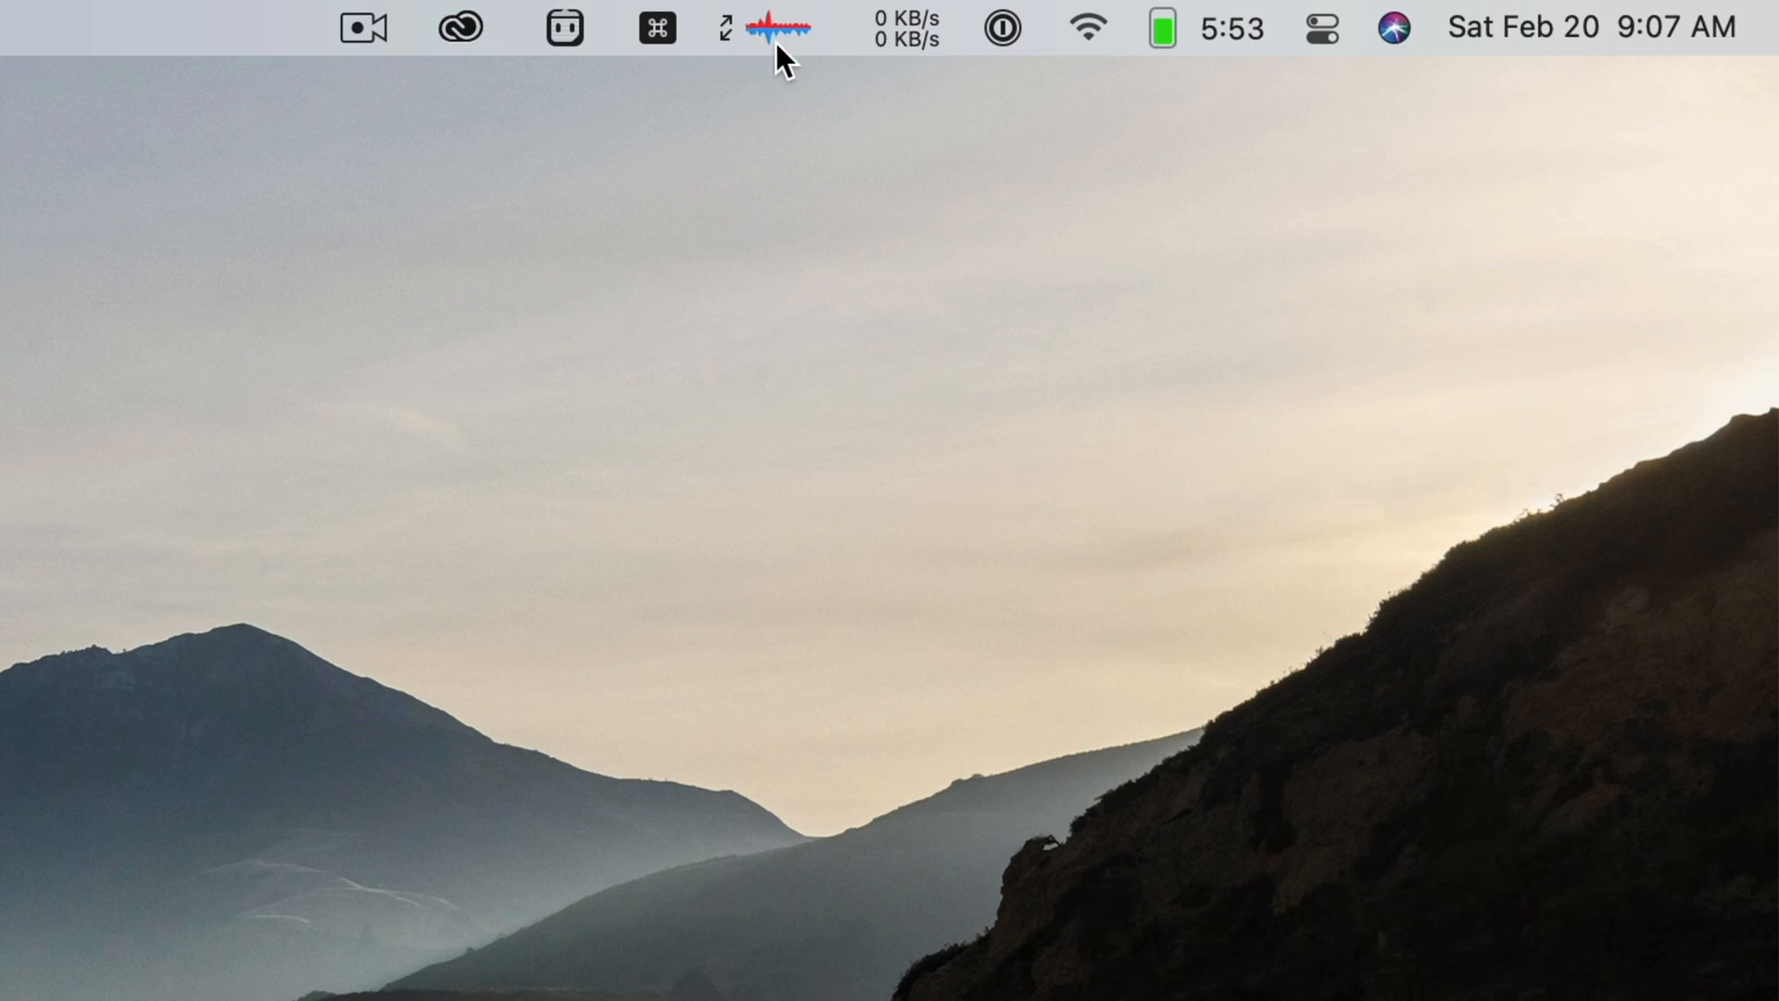
{"action": "mouse_move", "coordinate": [902, 56]}
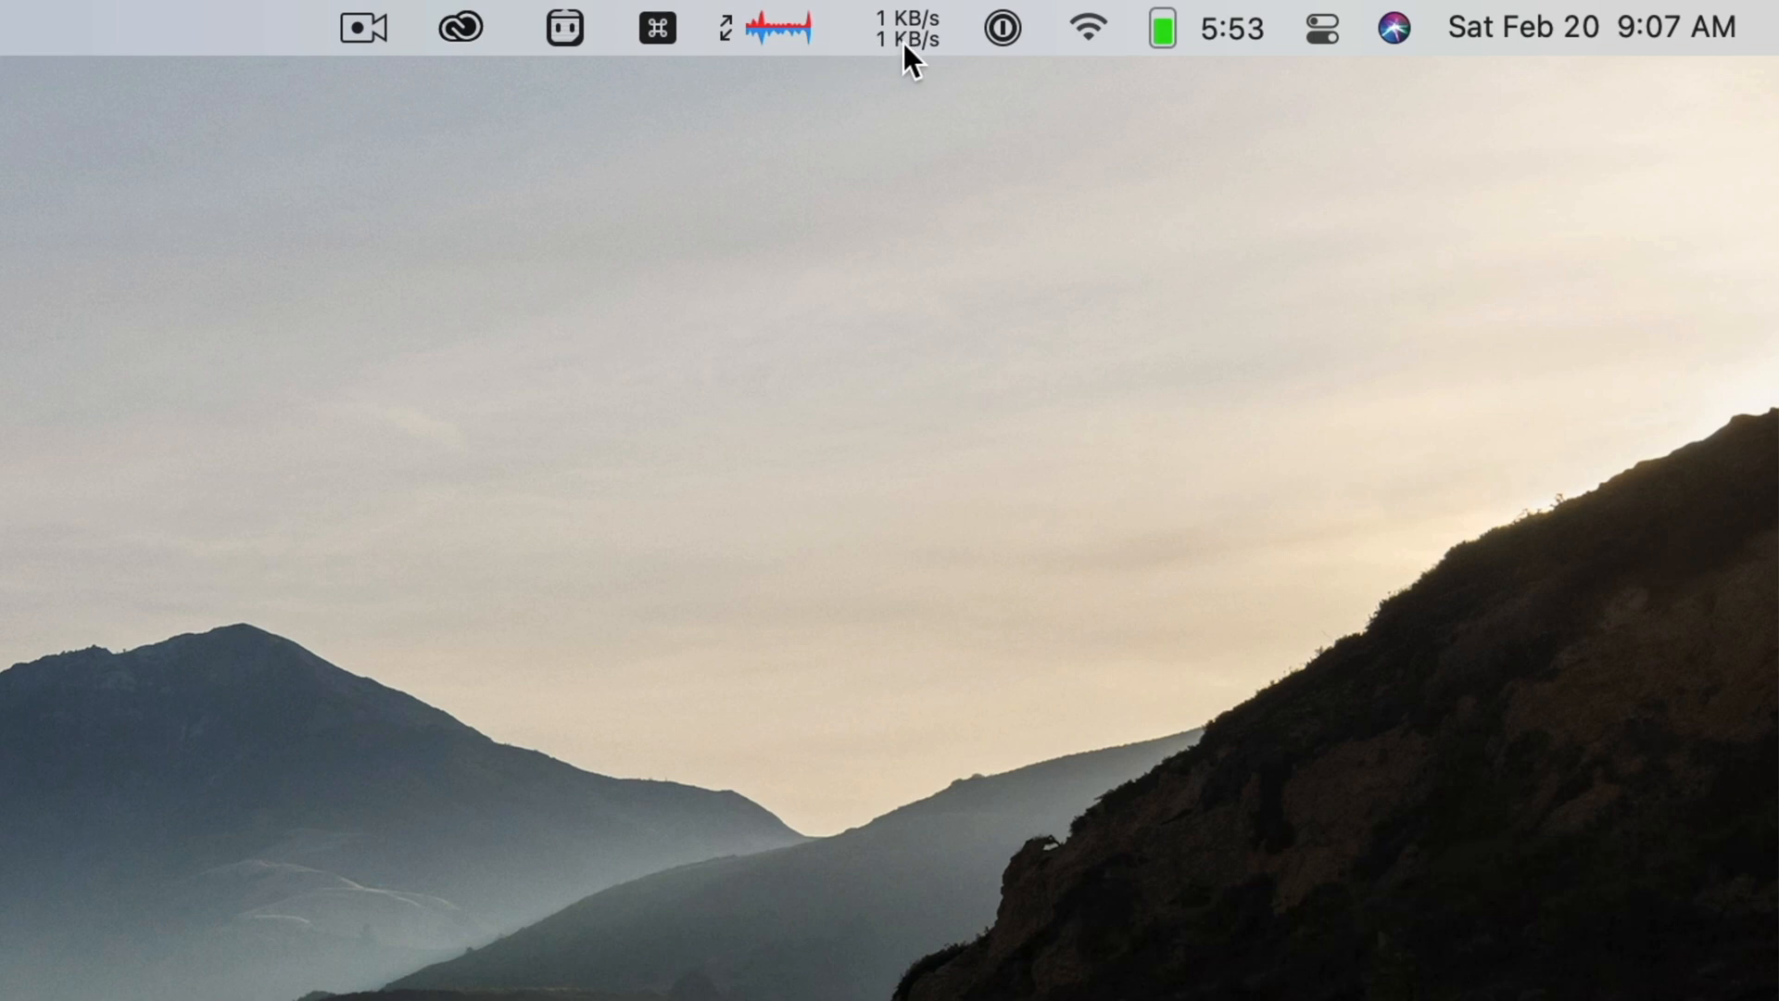
{"action": "mouse_move", "coordinate": [1237, 59]}
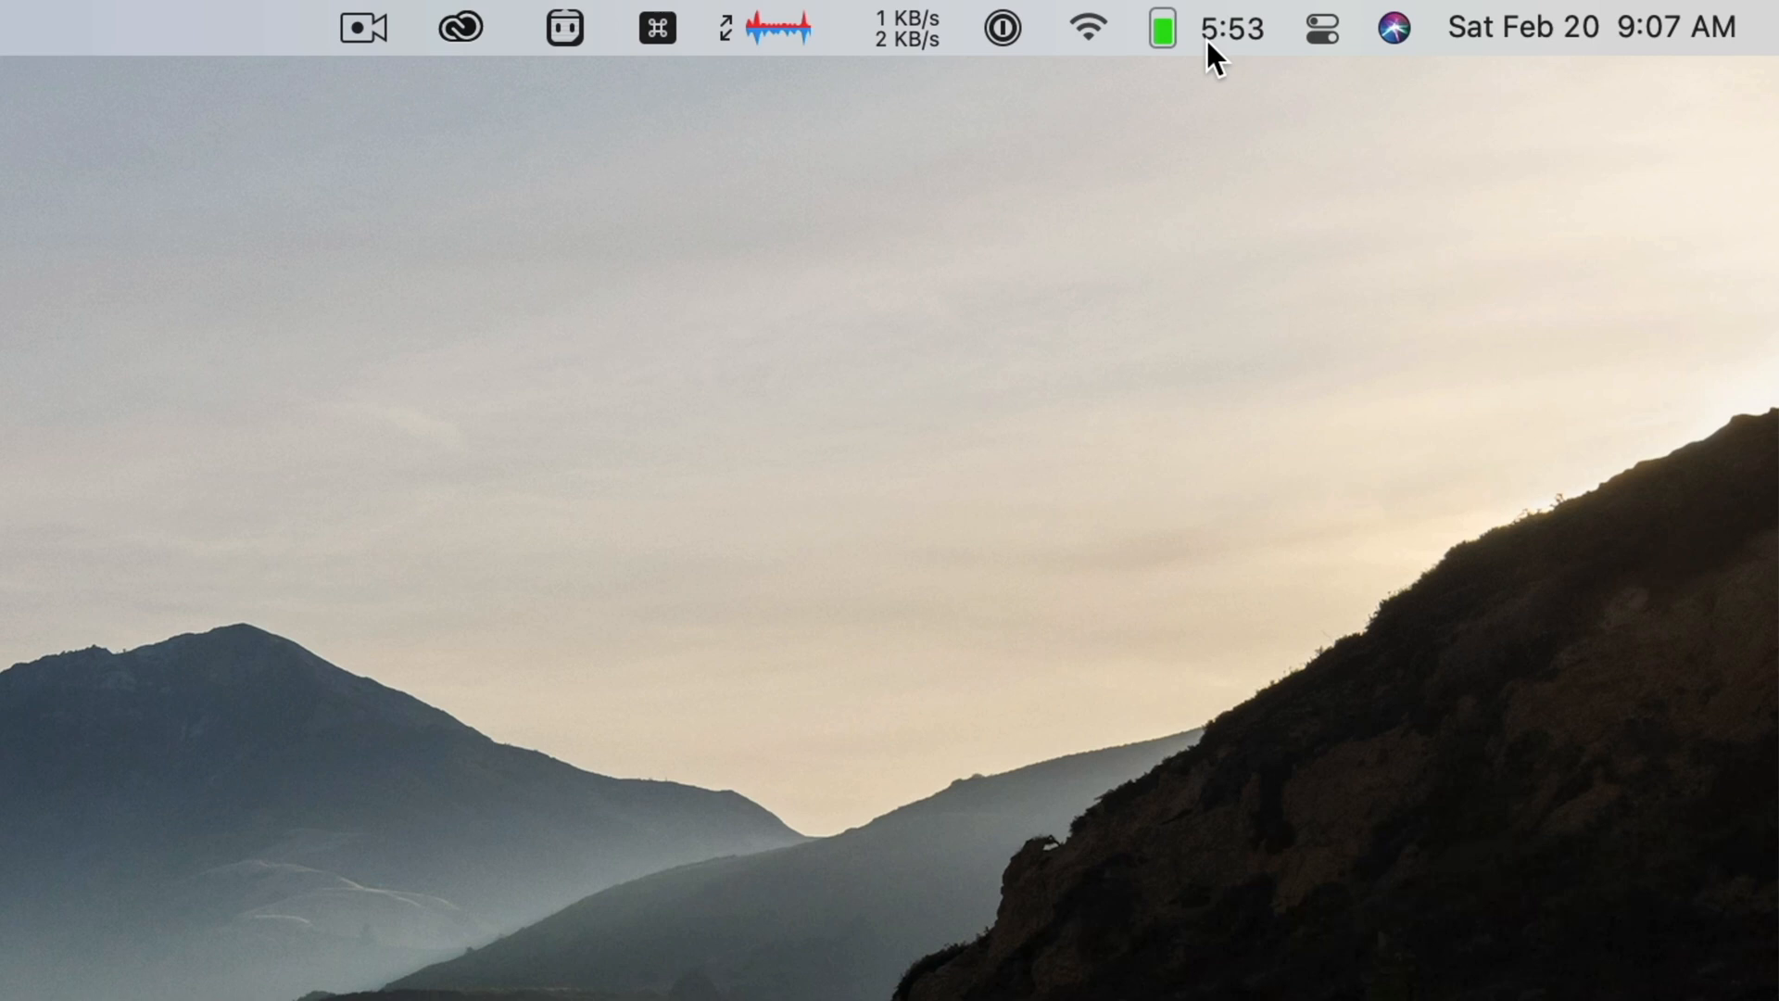
{"action": "mouse_move", "coordinate": [1168, 45]}
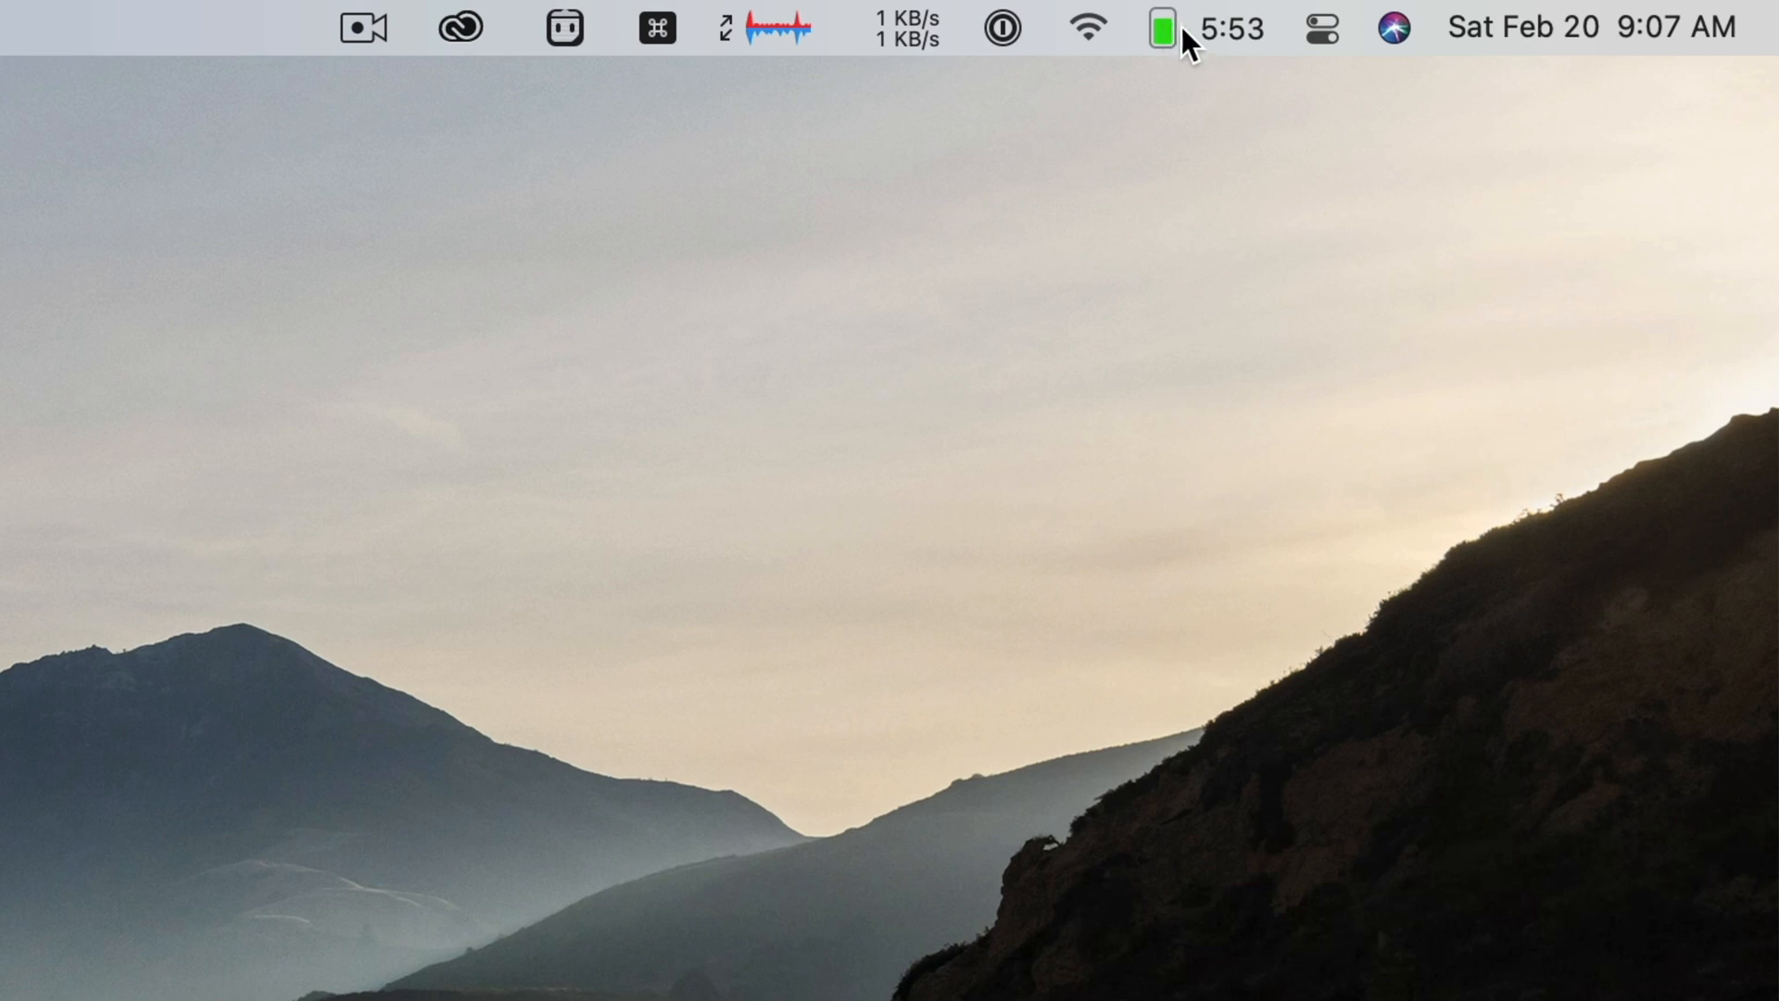
{"action": "mouse_move", "coordinate": [1248, 57]}
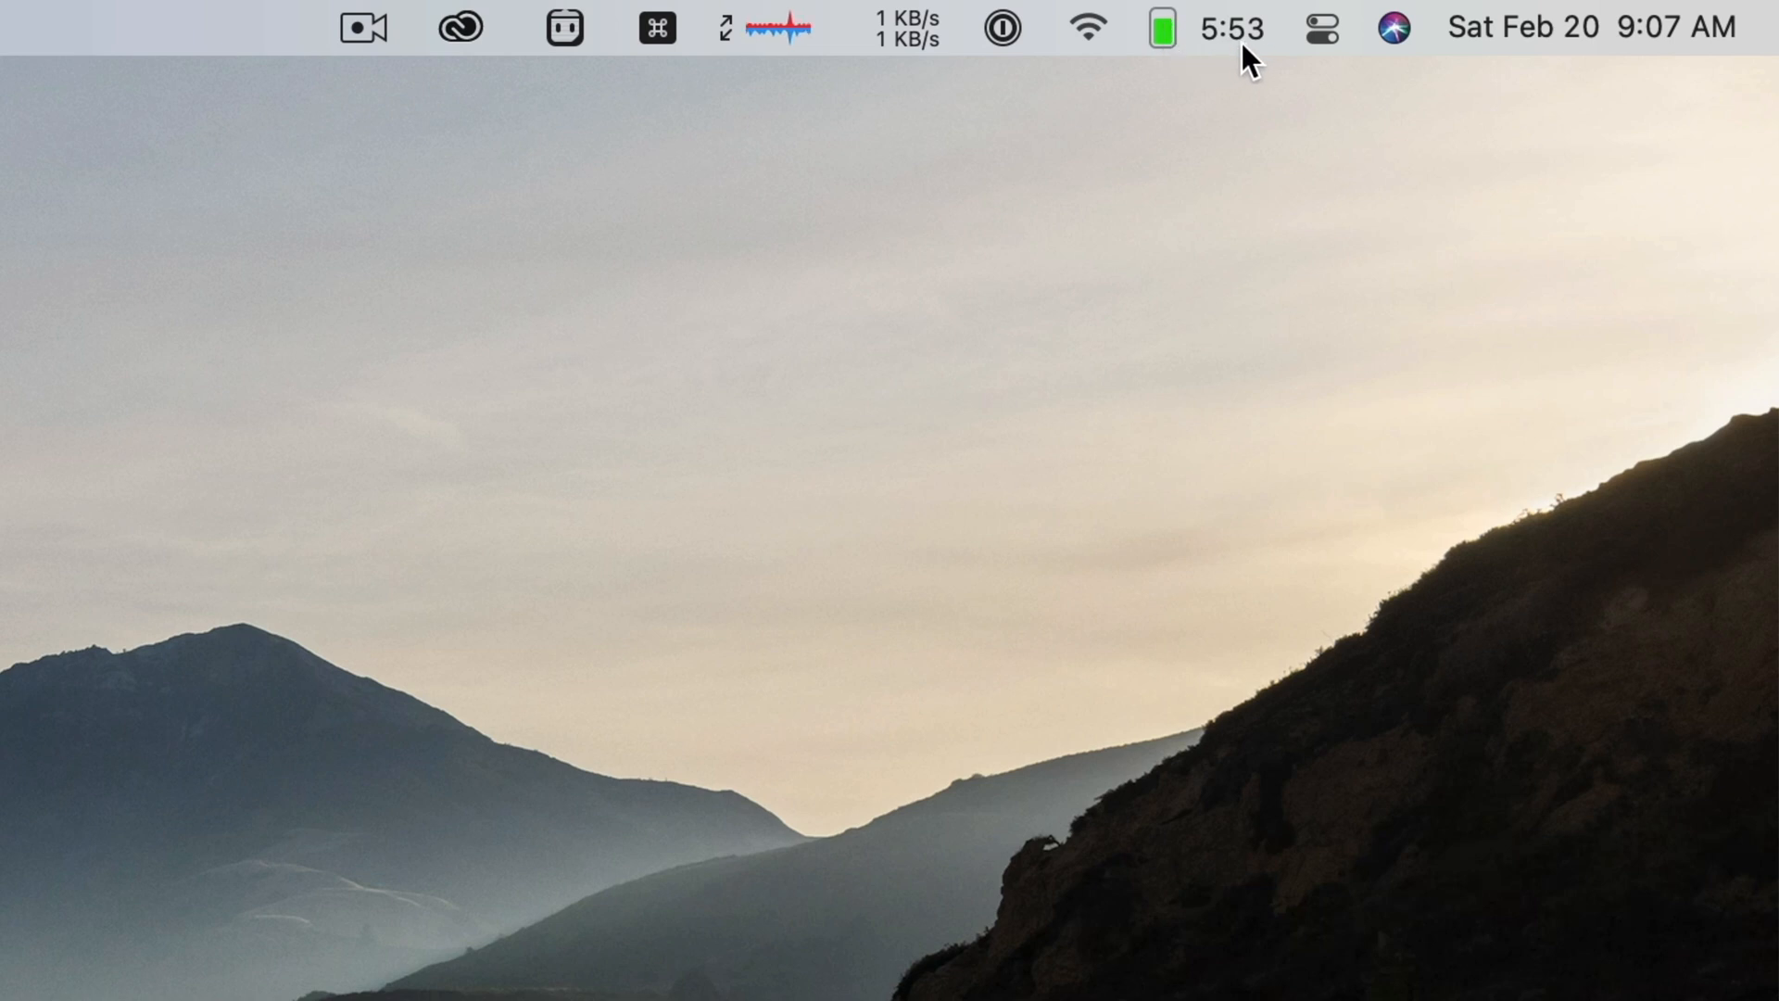
Show the battery menubar dropdown with charge, about 5:53 remaining, and energy-using apps
{"action": "left_click", "coordinate": [1159, 27]}
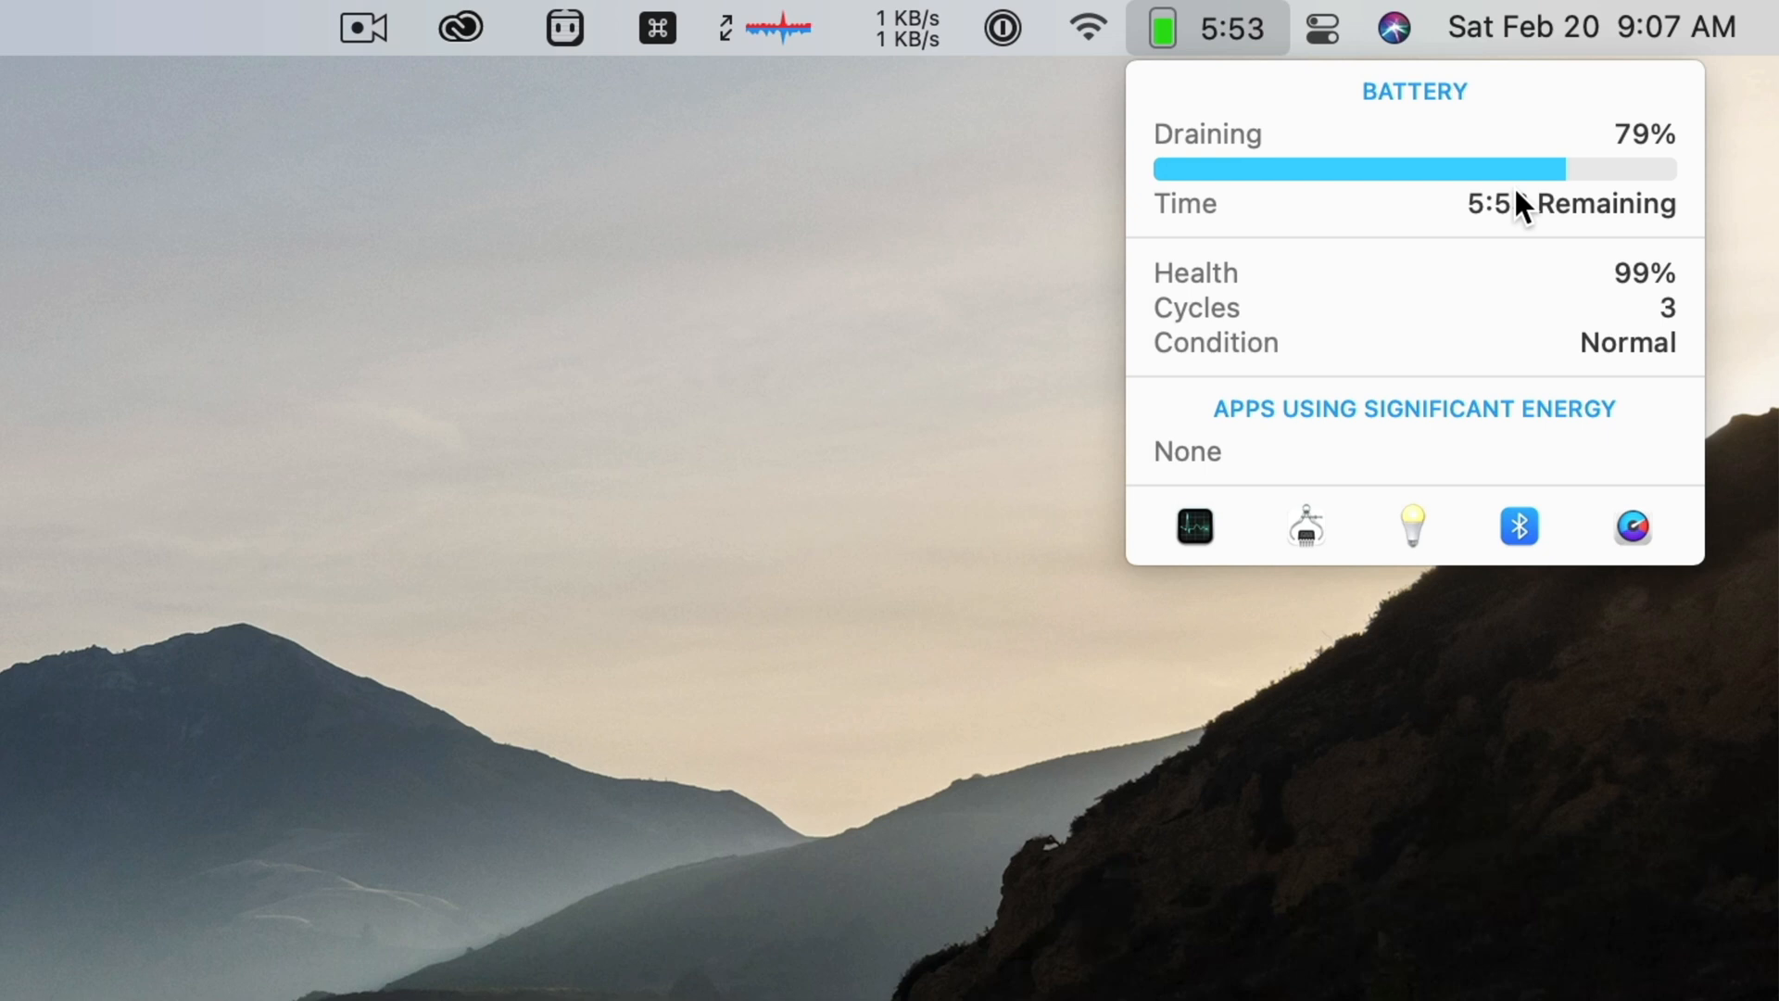
{"action": "mouse_move", "coordinate": [1310, 247]}
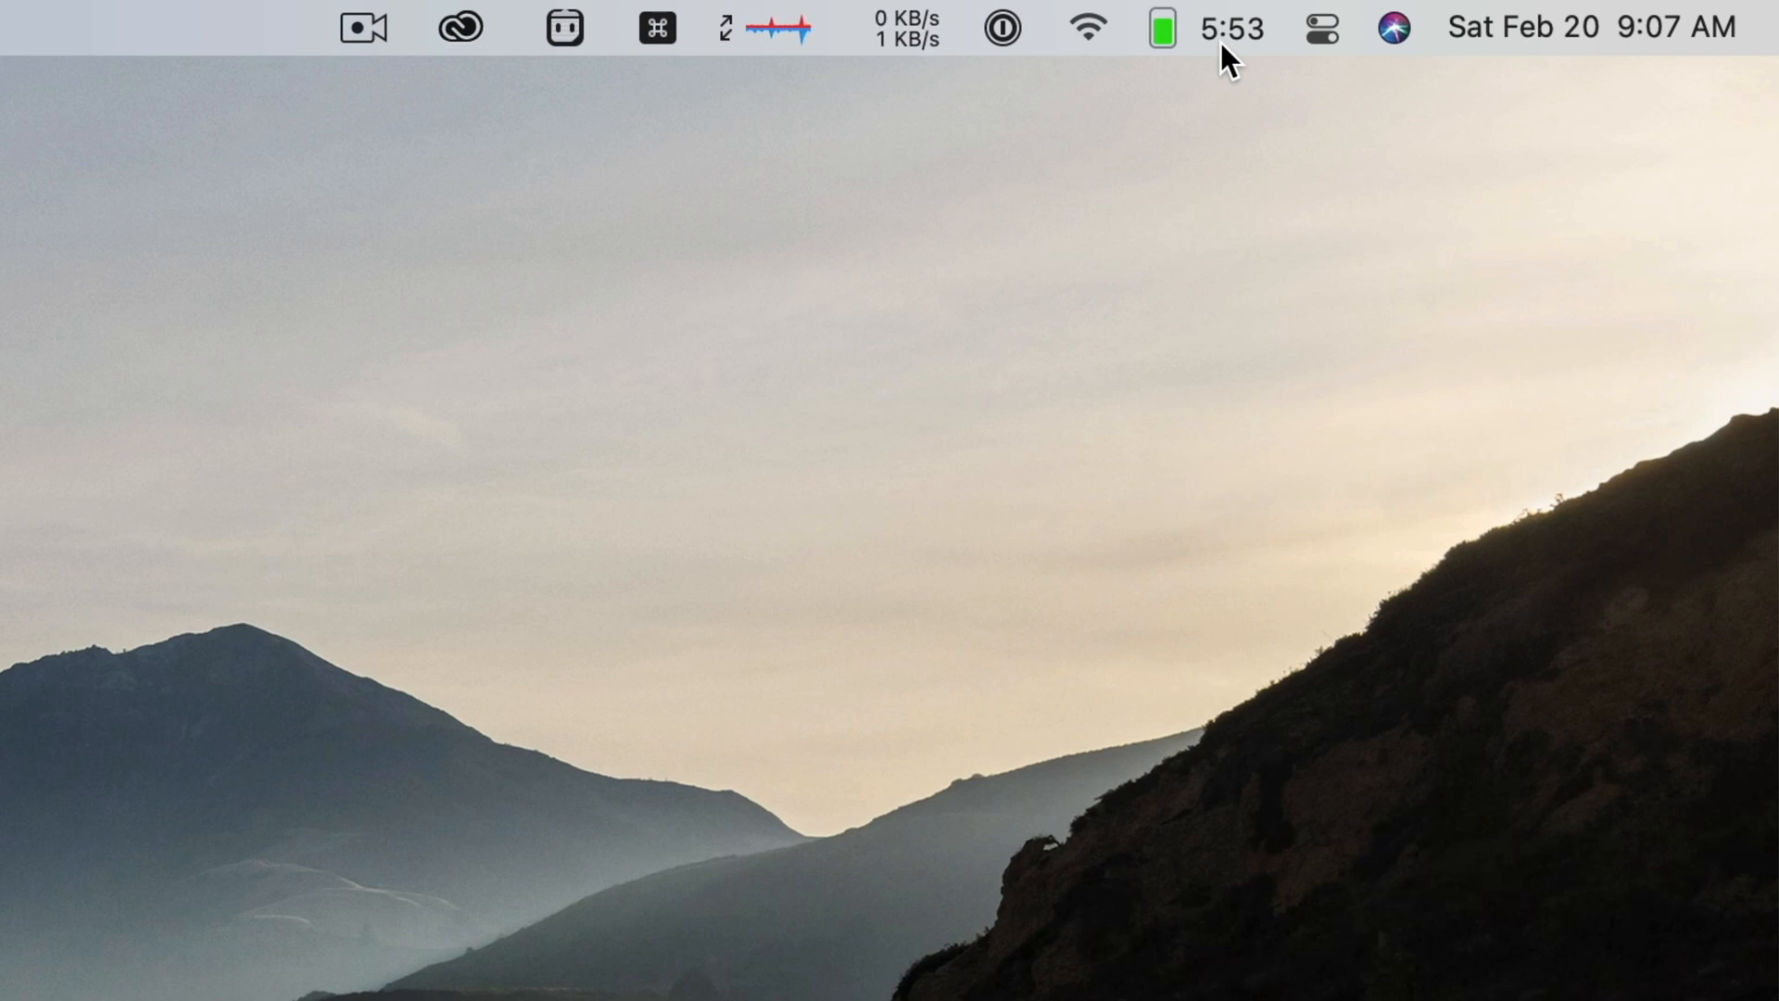
{"action": "mouse_move", "coordinate": [1223, 211]}
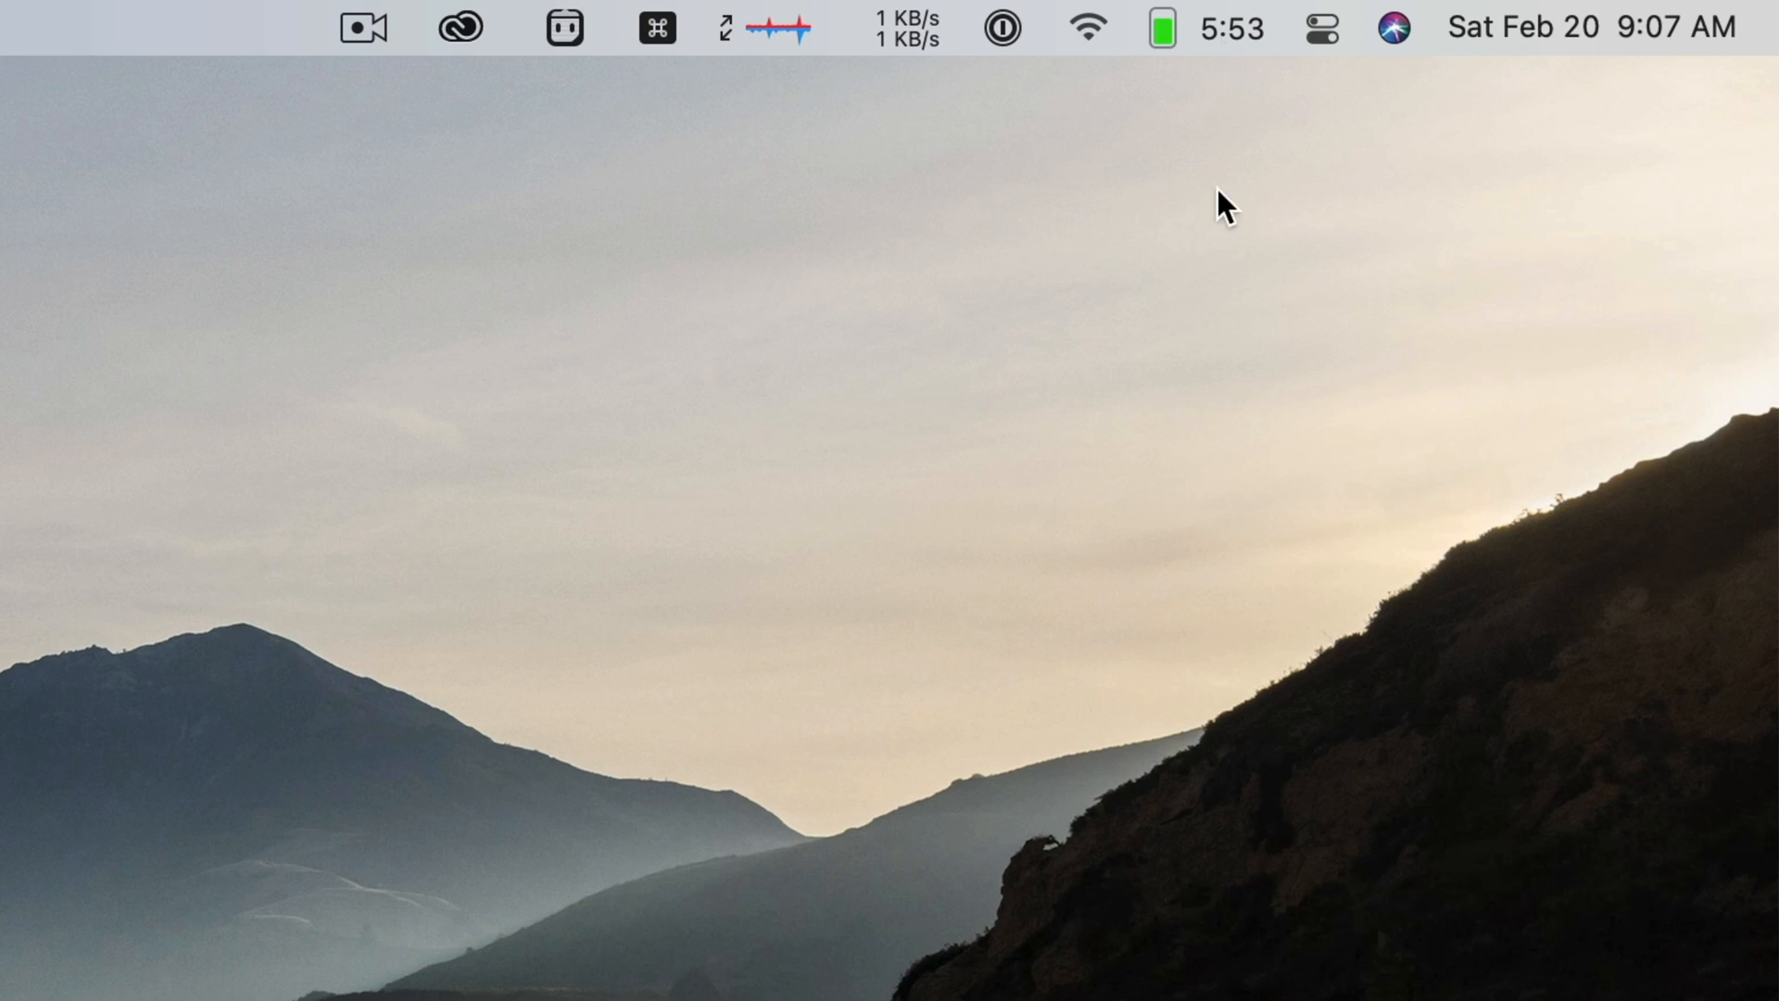
{"action": "mouse_move", "coordinate": [1214, 120]}
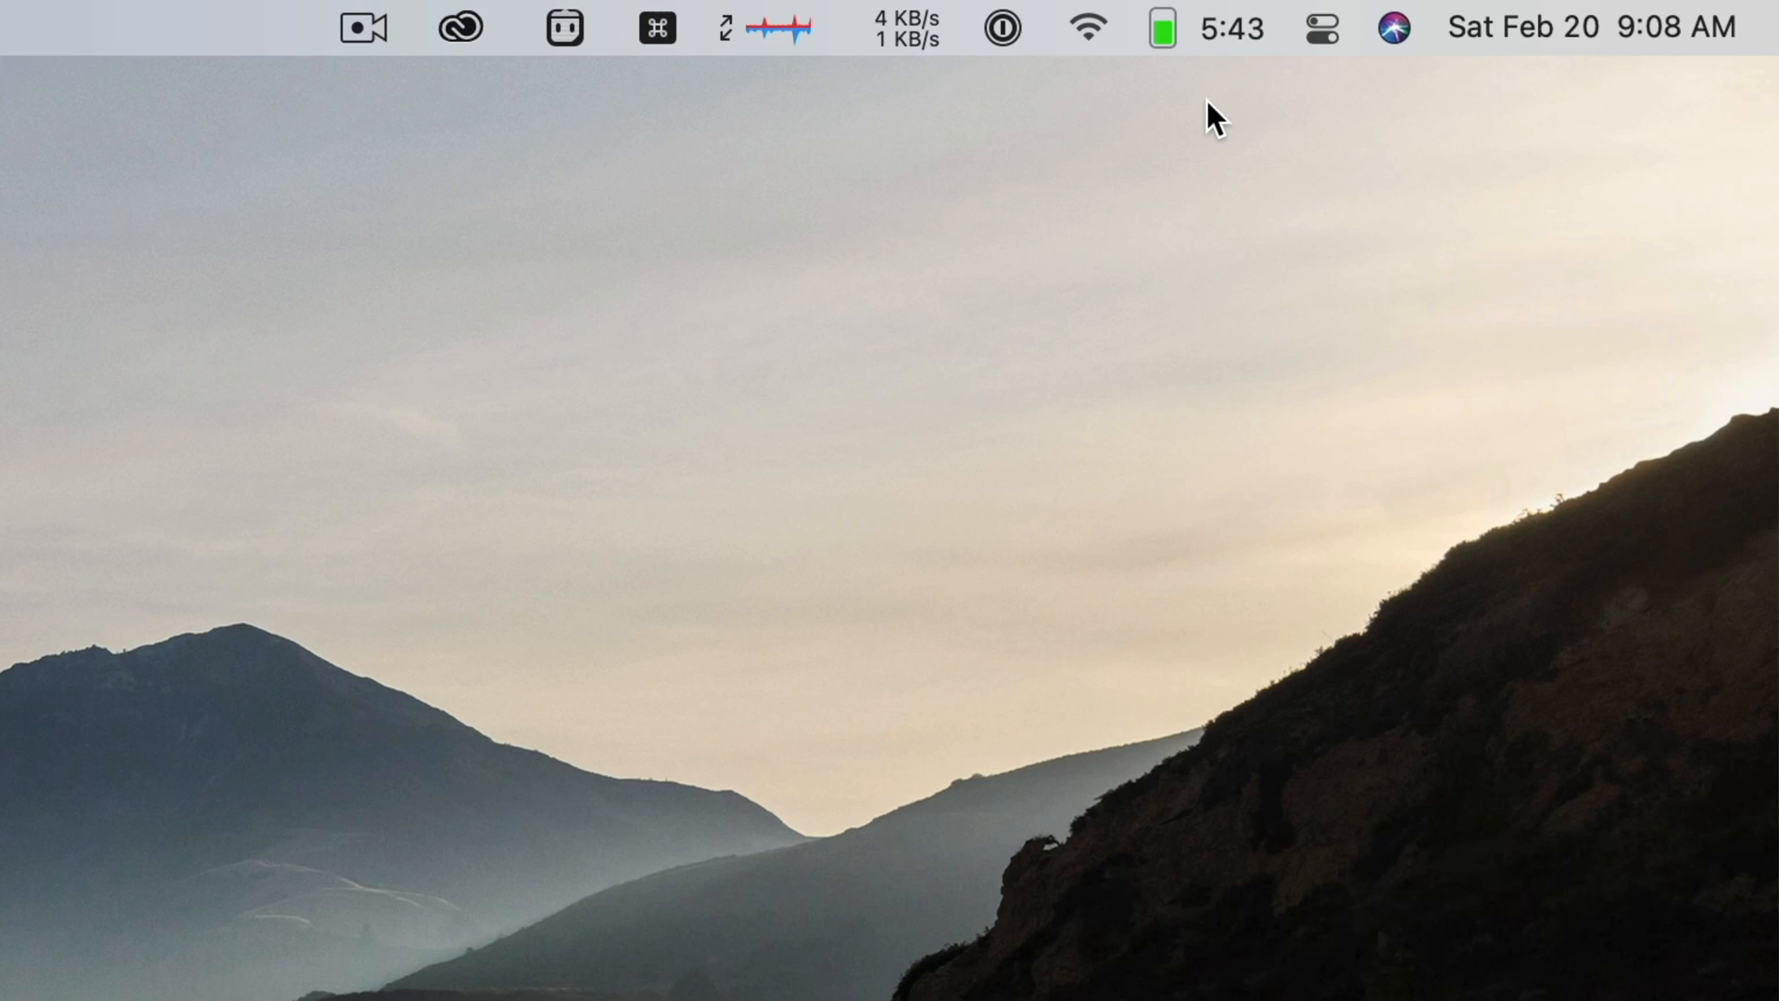
{"action": "mouse_move", "coordinate": [1254, 89]}
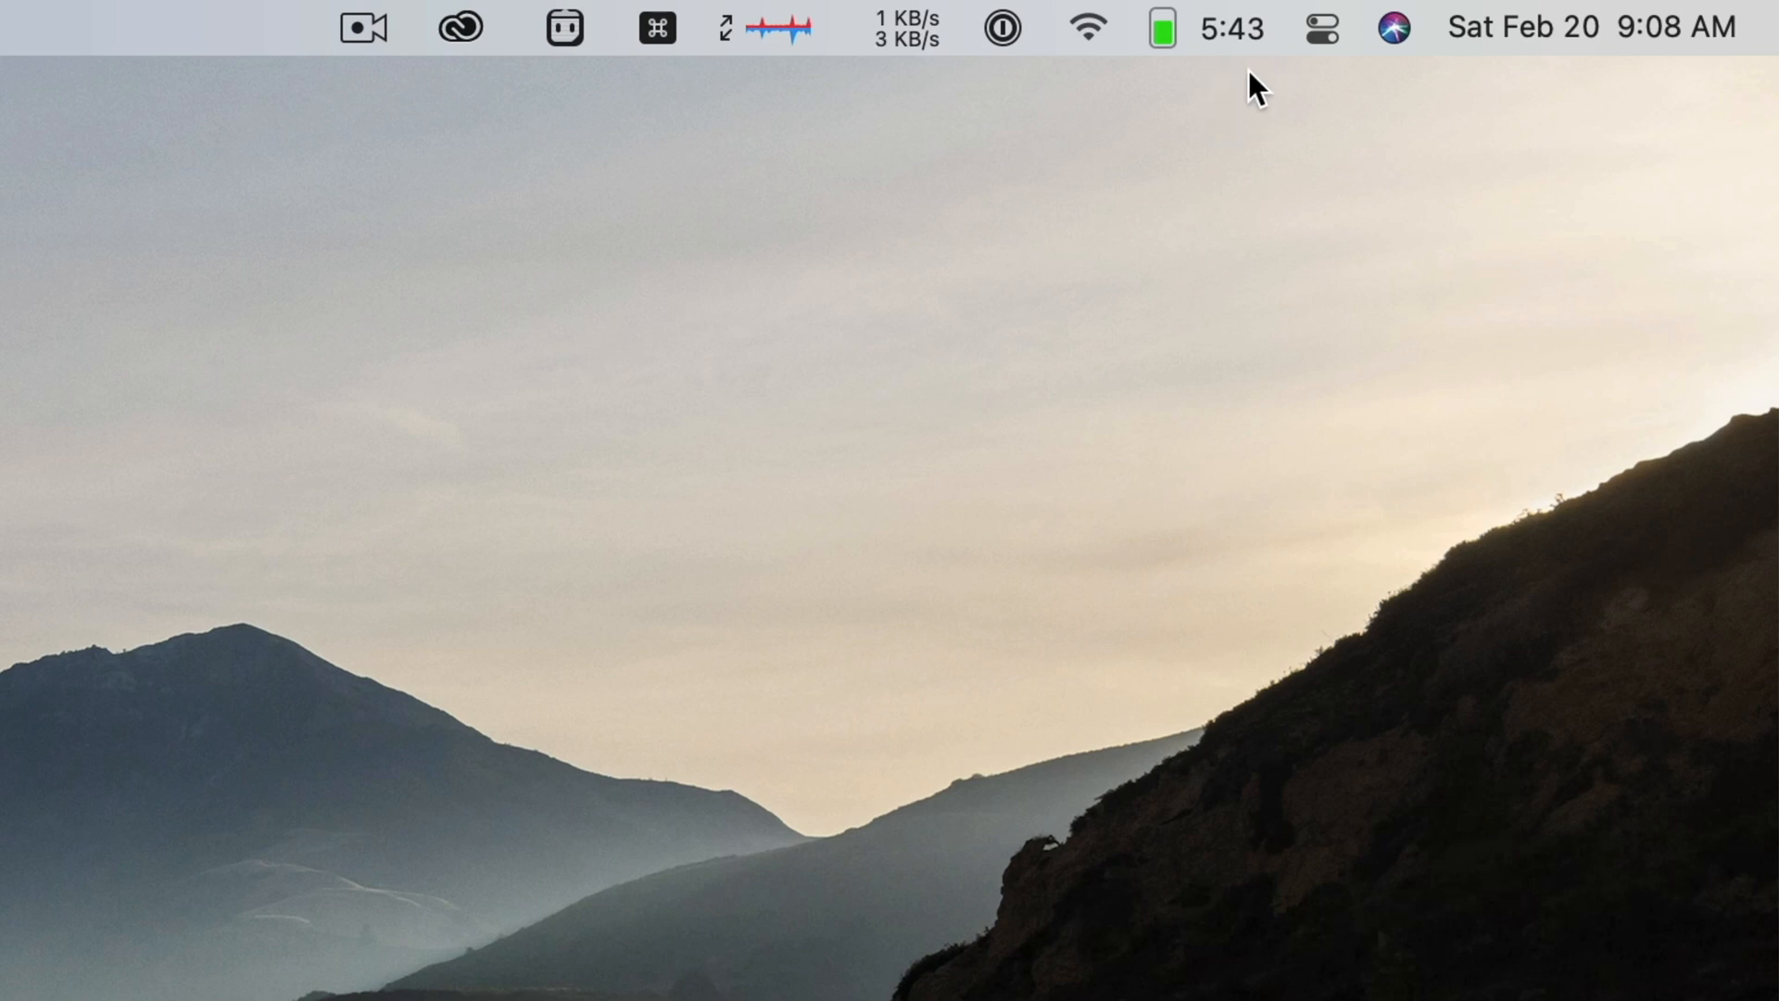
{"action": "mouse_move", "coordinate": [1235, 91]}
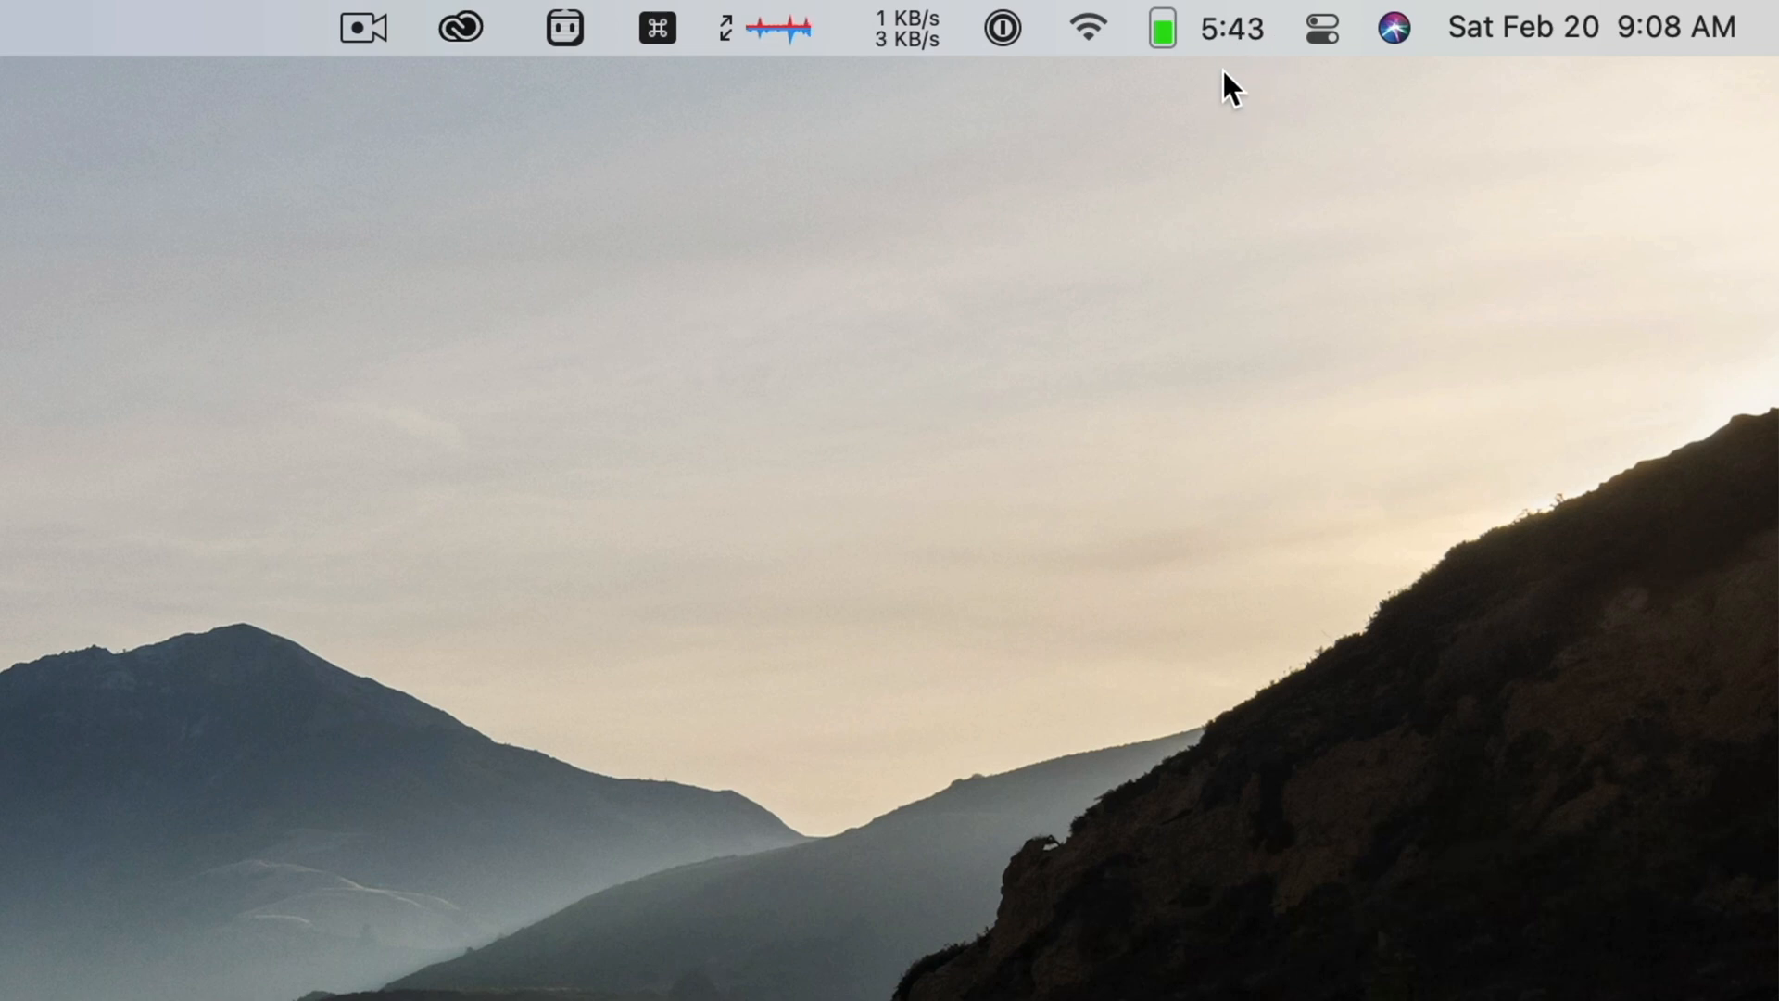
{"action": "mouse_move", "coordinate": [1254, 56]}
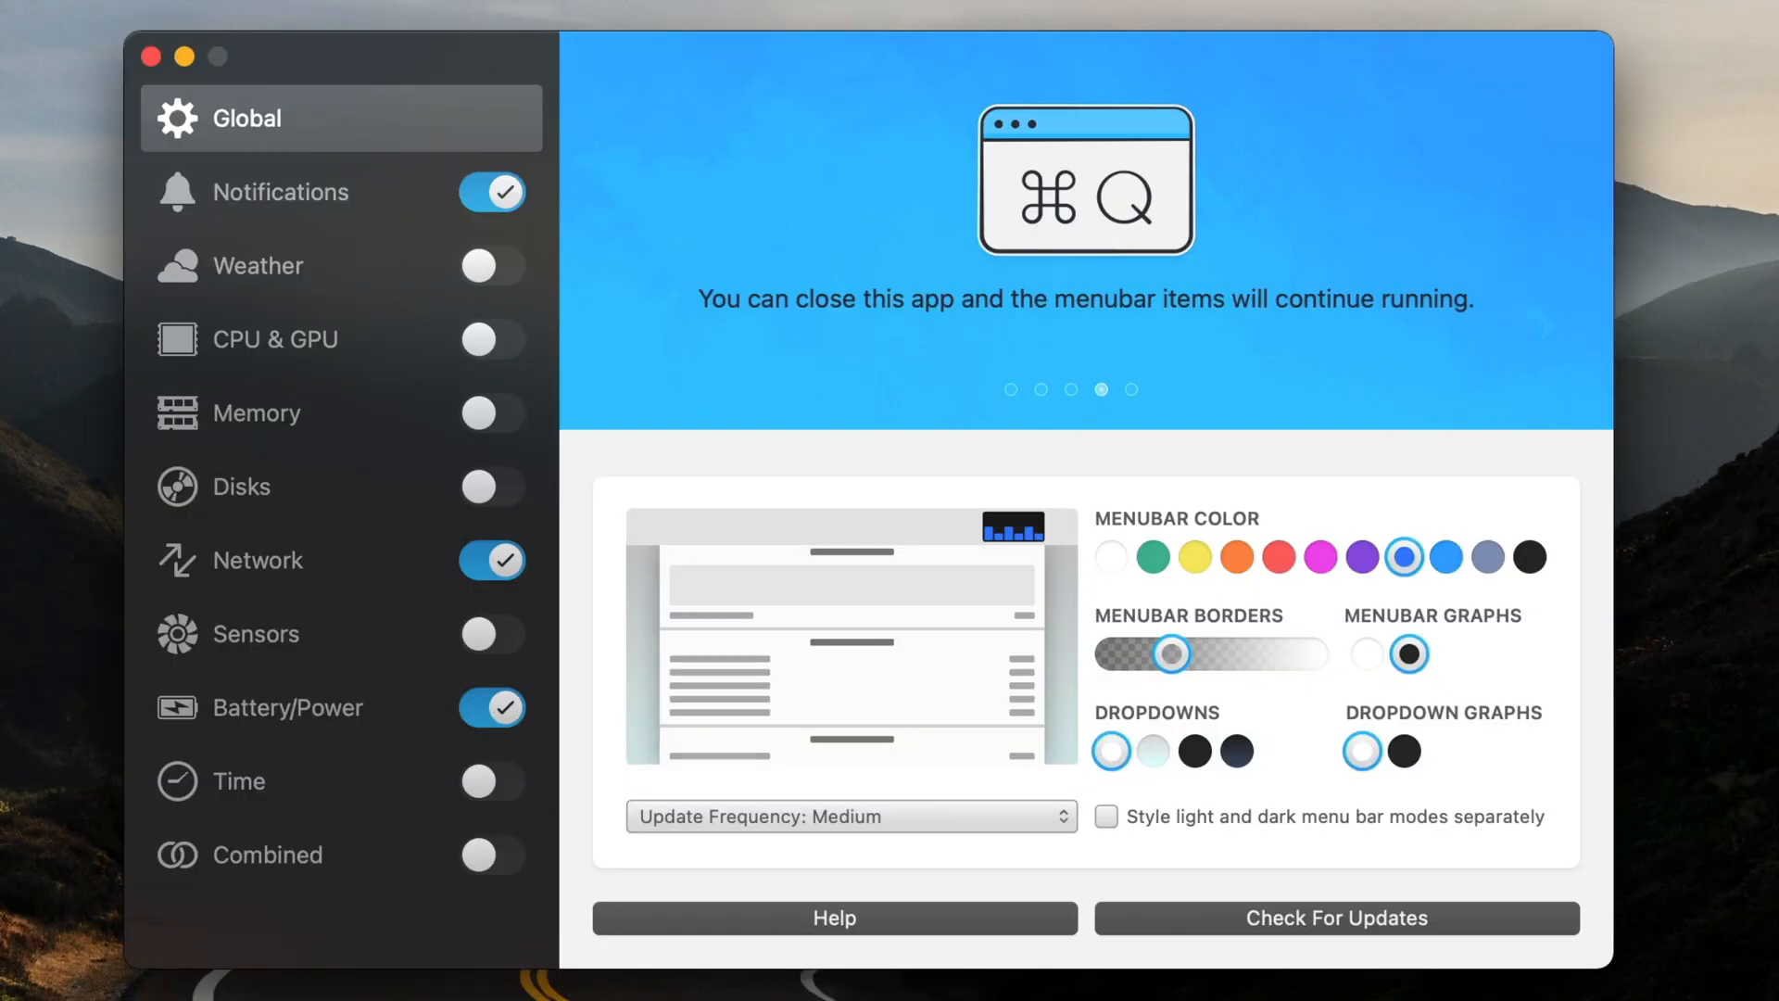
Open Battery/Power settings showing Charged, Charging and Draining menubar rows
{"action": "left_click", "coordinate": [287, 707]}
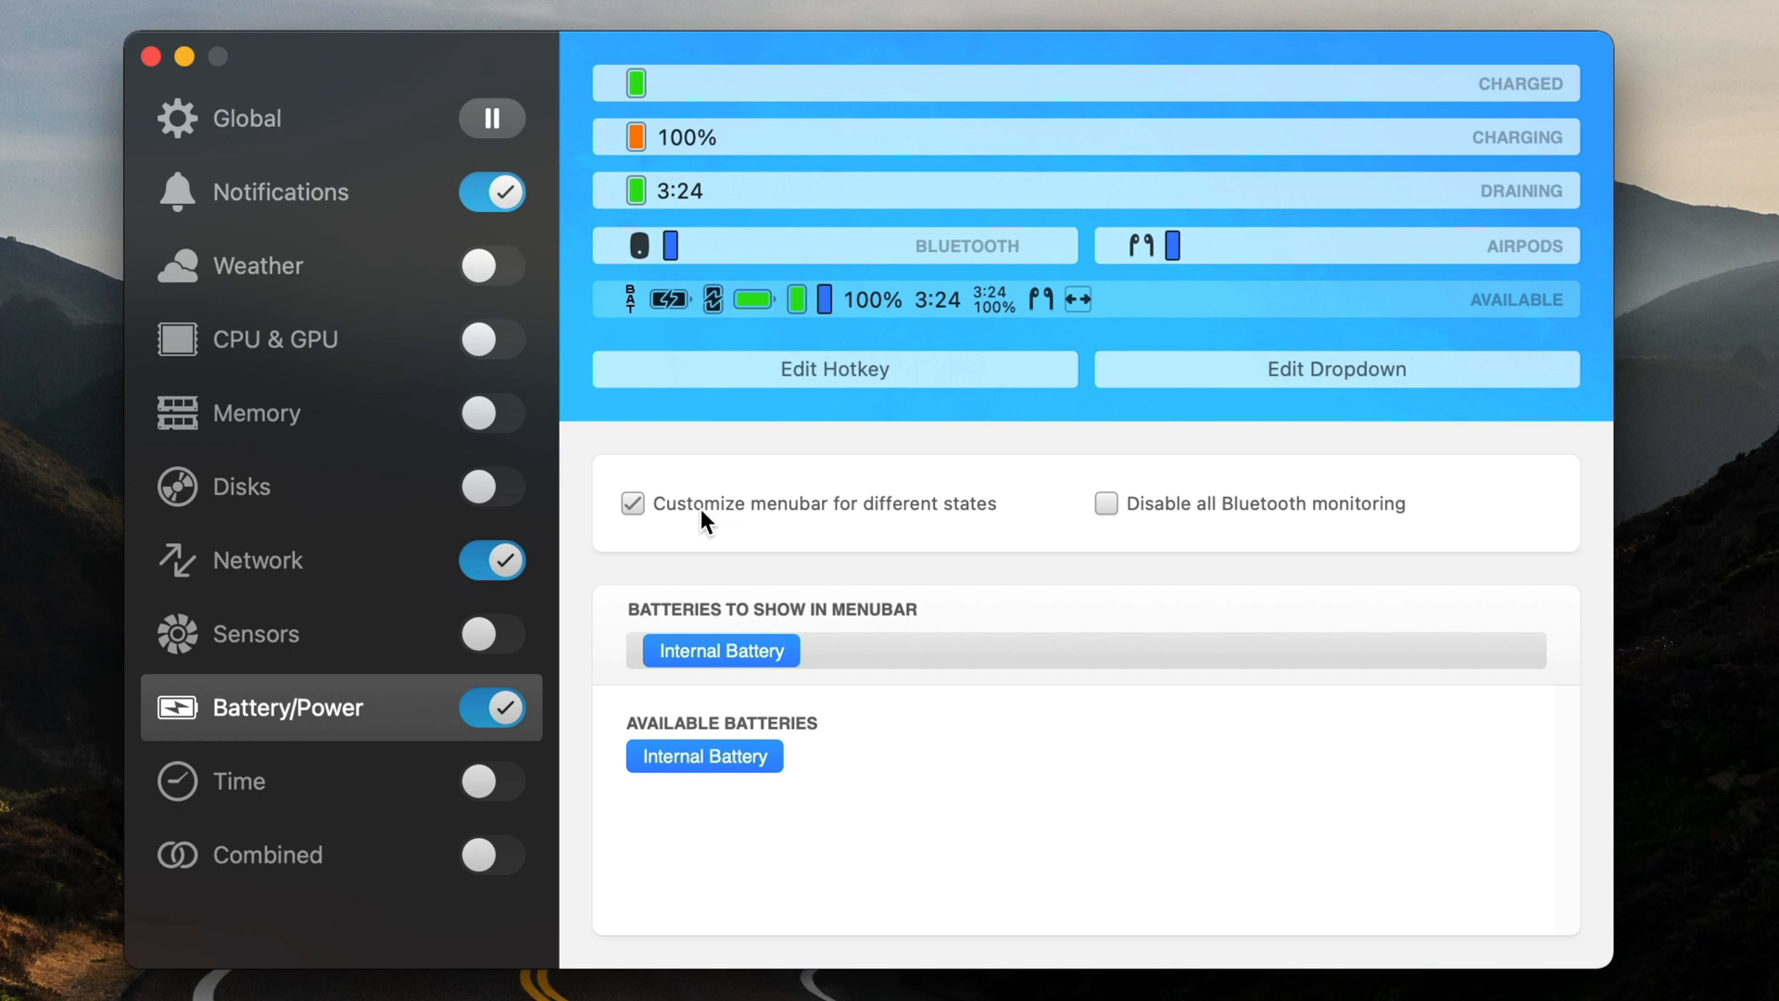
{"action": "mouse_move", "coordinate": [891, 539]}
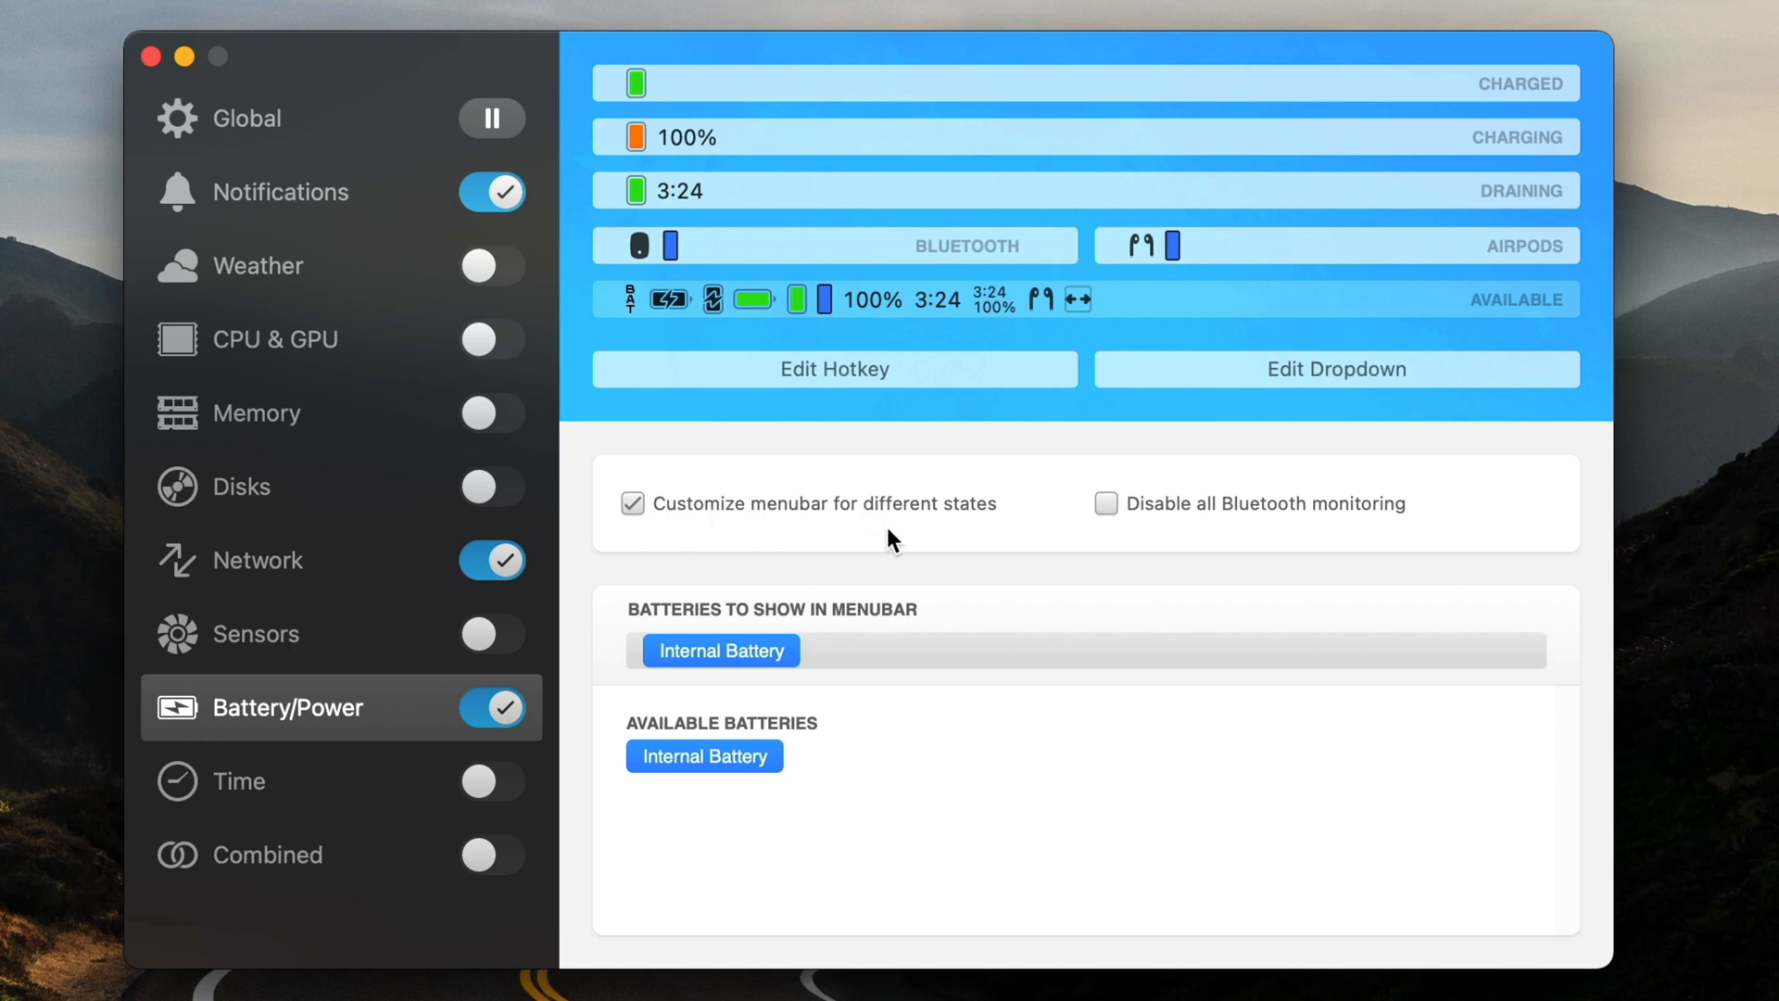
{"action": "mouse_move", "coordinate": [849, 500]}
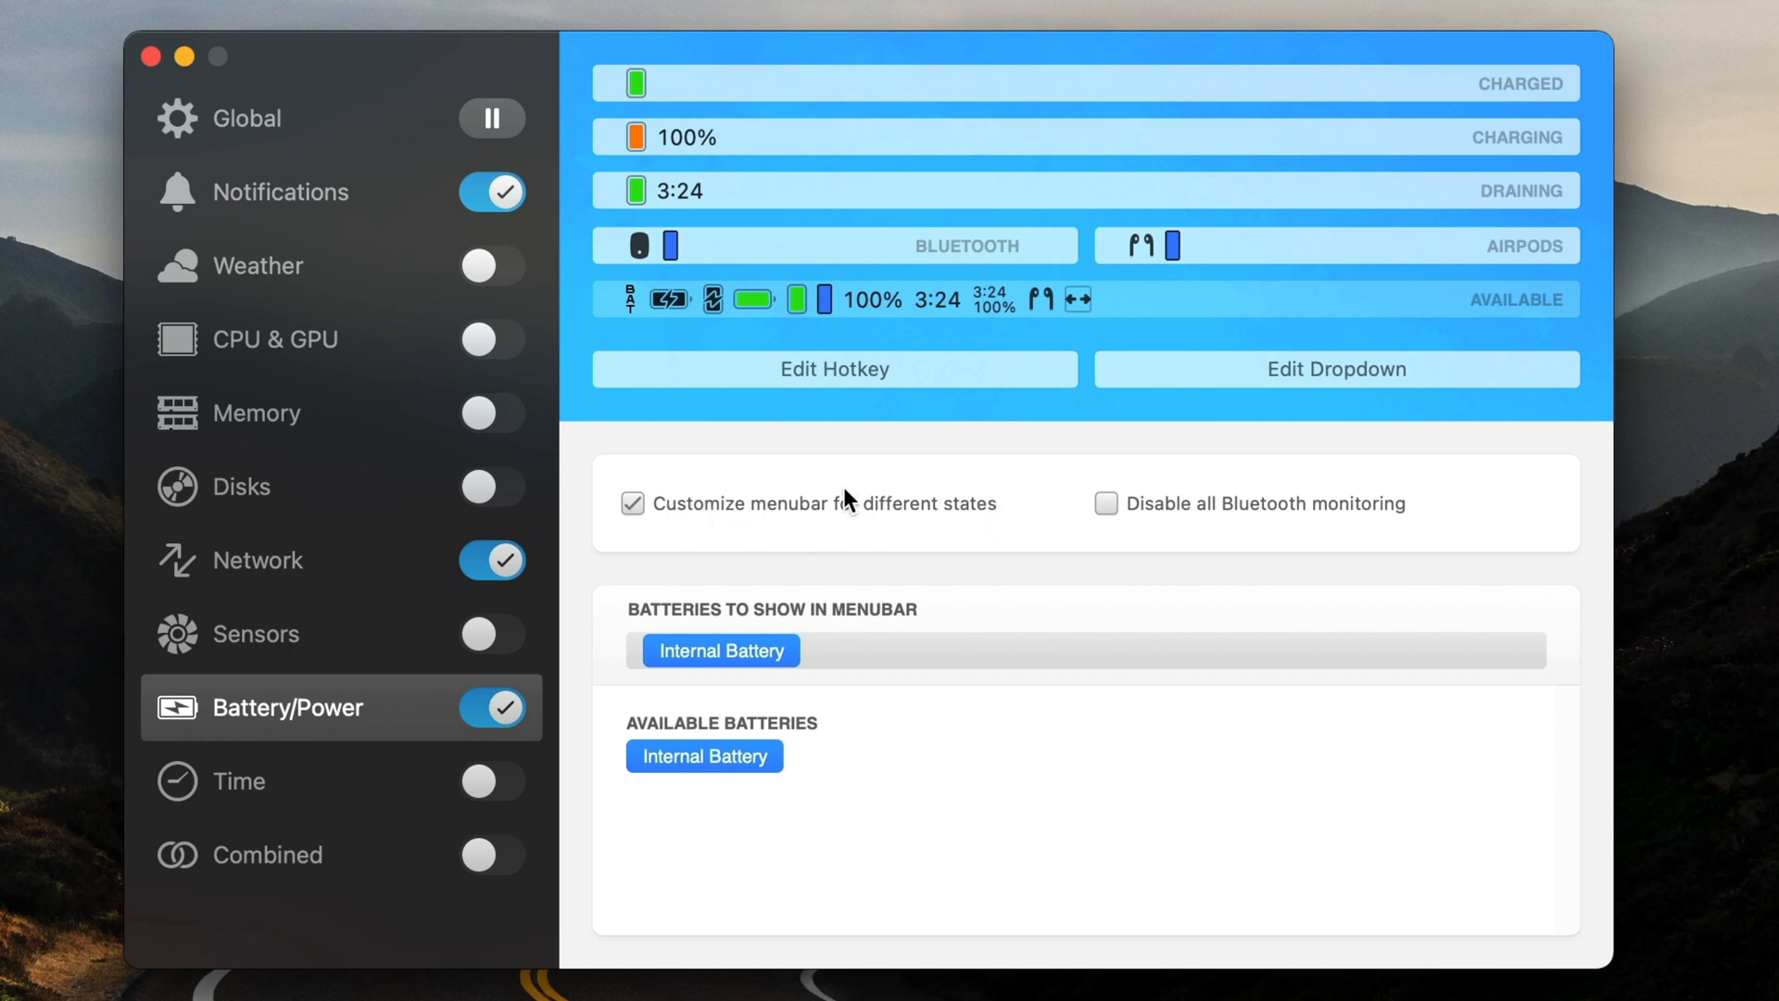
{"action": "mouse_move", "coordinate": [766, 505]}
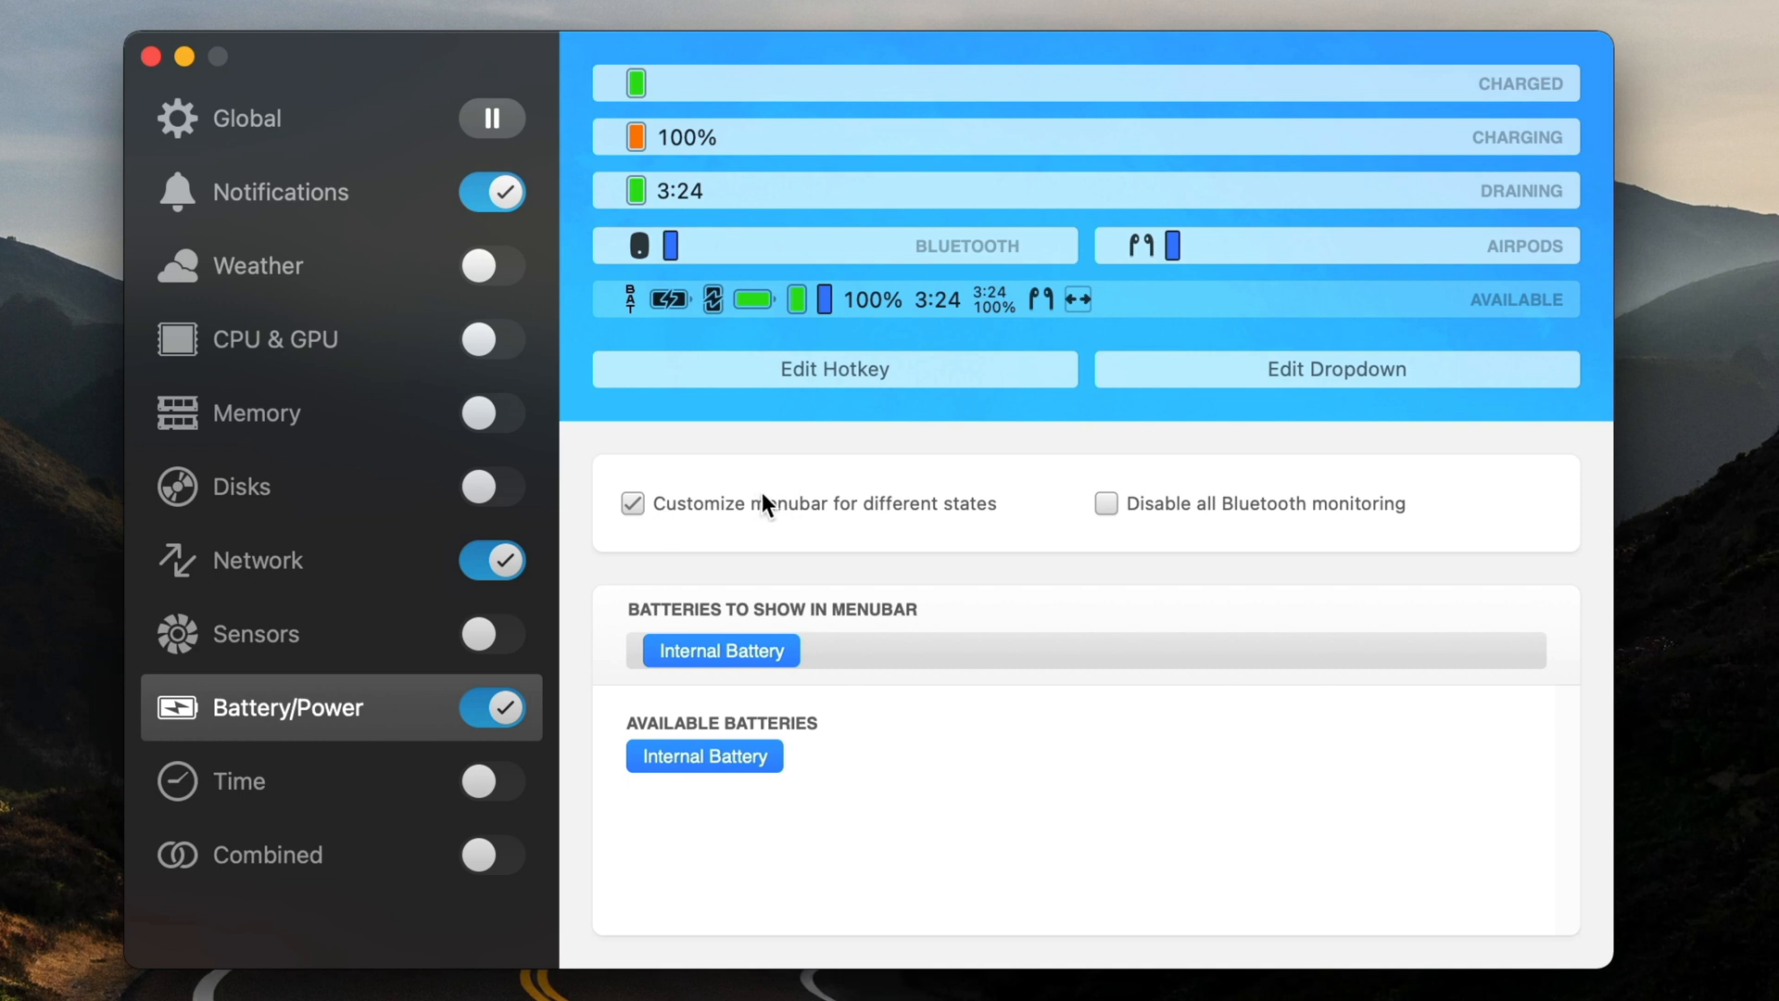
{"action": "mouse_move", "coordinate": [1564, 113]}
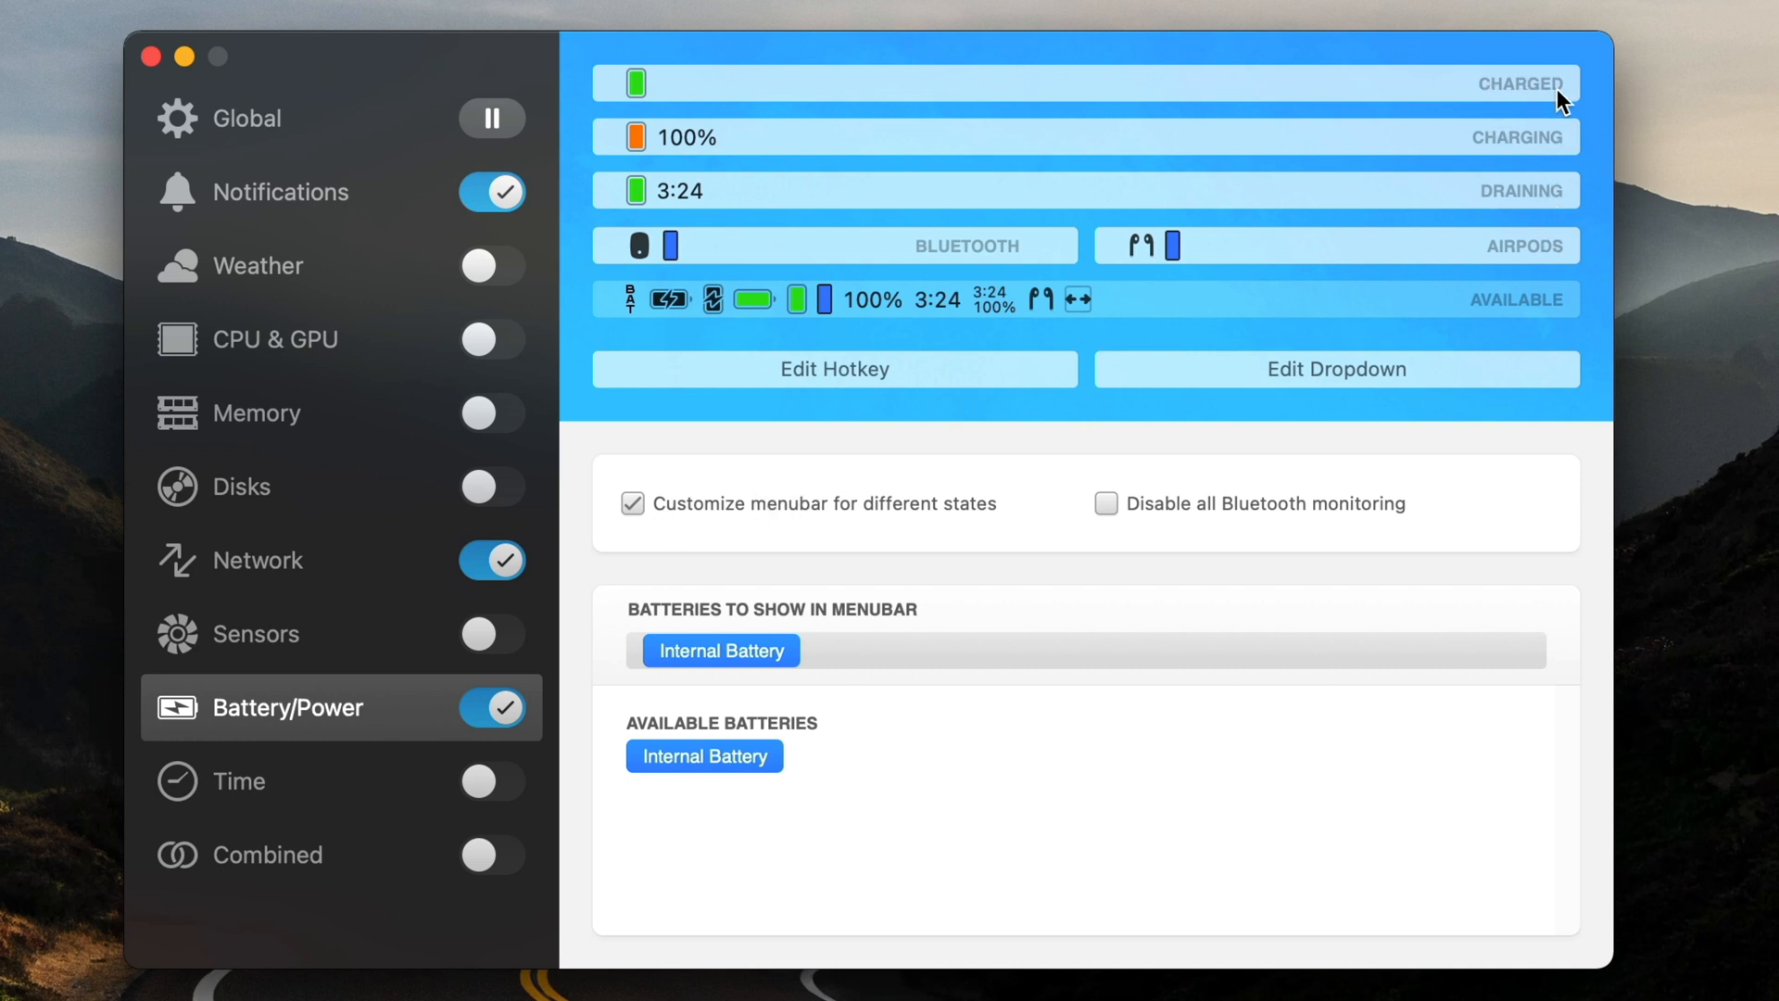
{"action": "mouse_move", "coordinate": [1537, 166]}
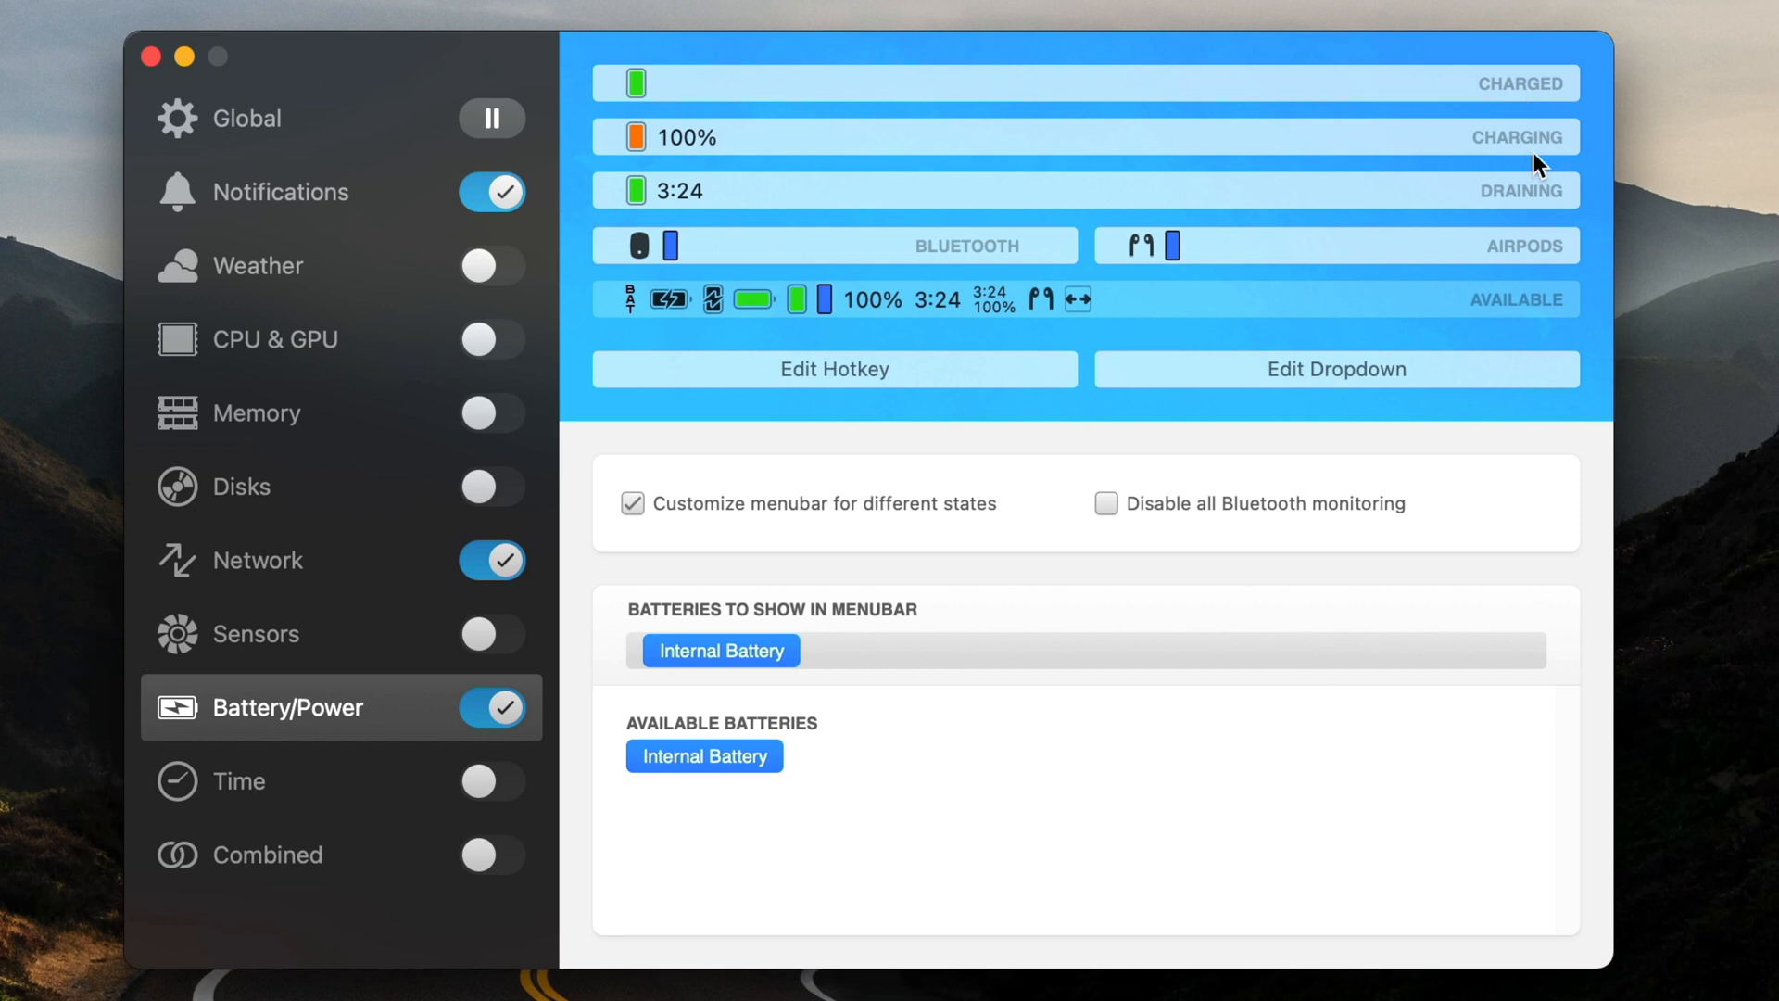
{"action": "mouse_move", "coordinate": [1595, 216]}
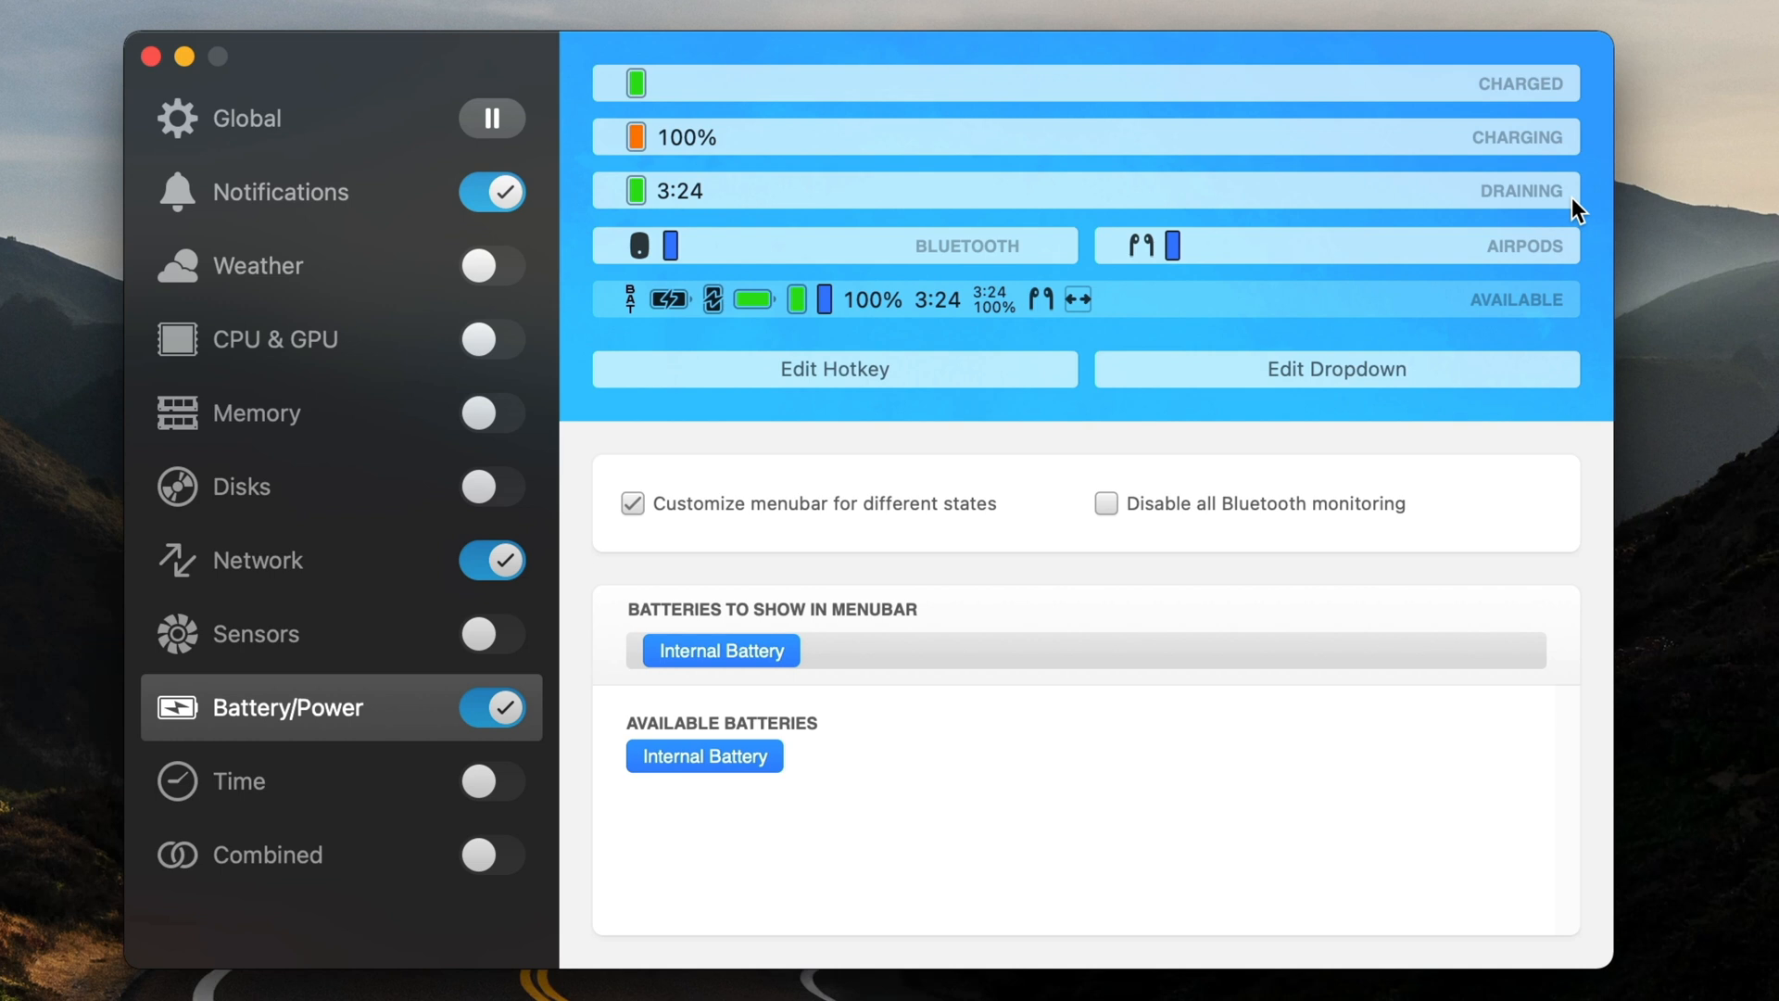
{"action": "mouse_move", "coordinate": [632, 200]}
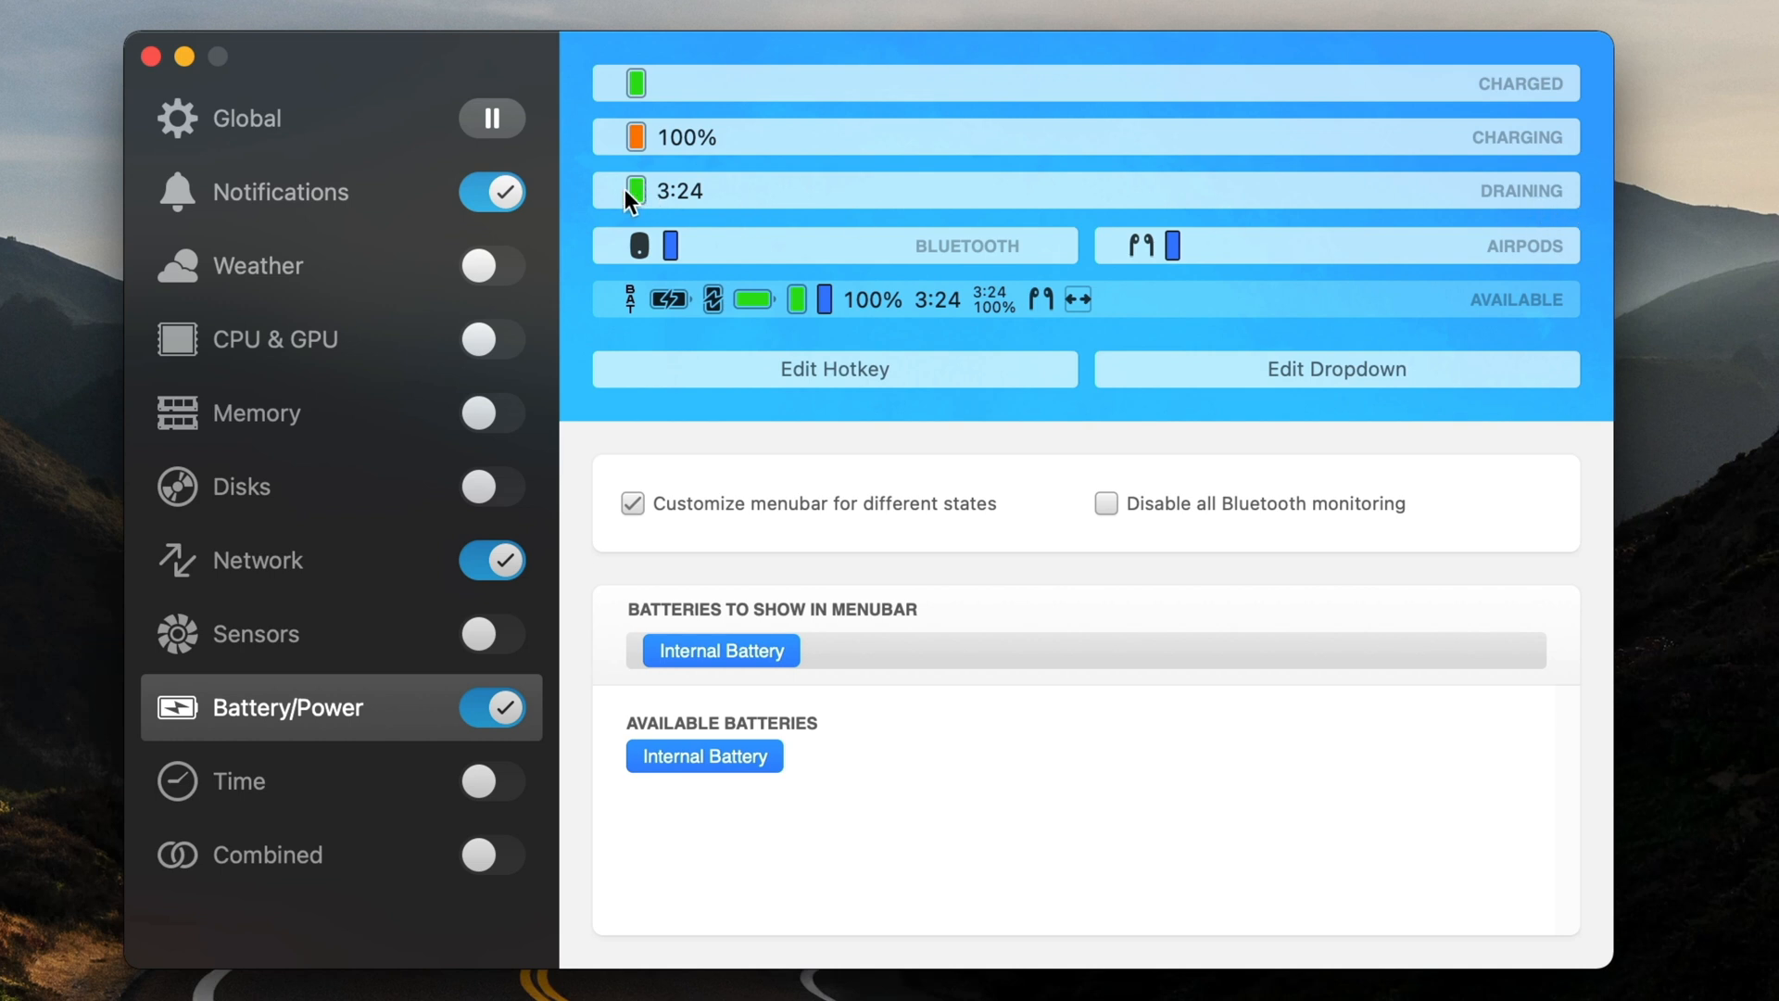
{"action": "mouse_move", "coordinate": [681, 206]}
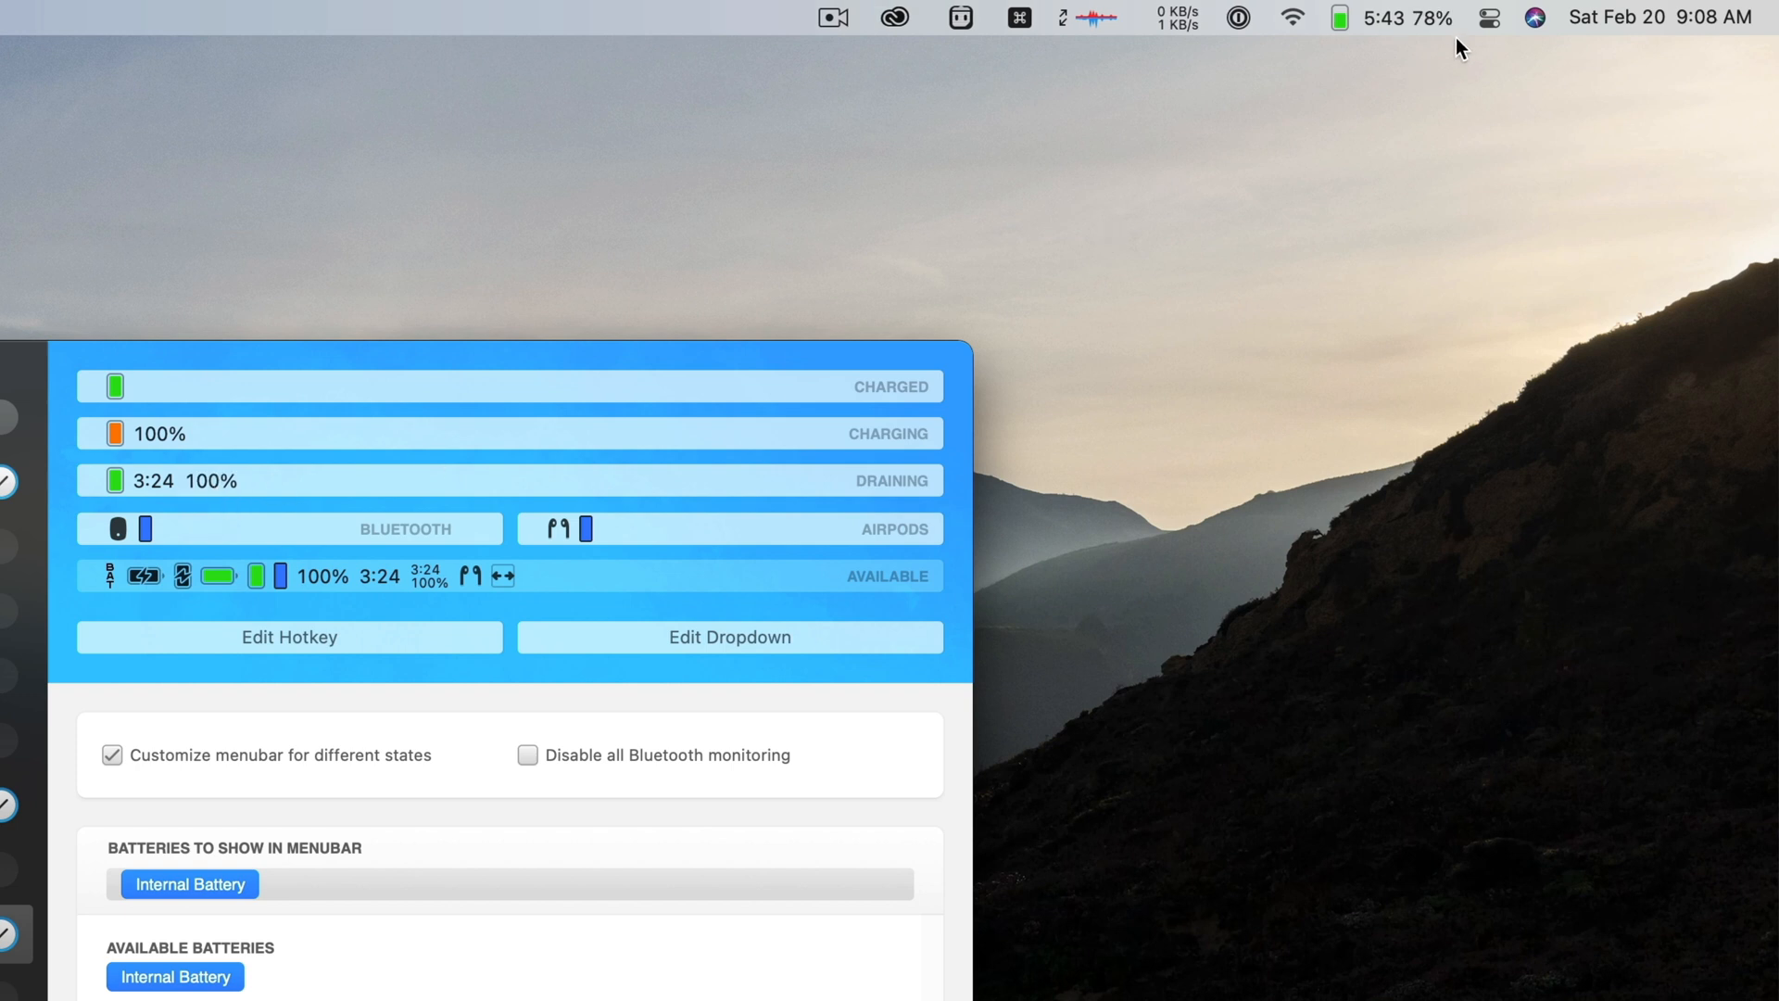
{"action": "mouse_move", "coordinate": [219, 486]}
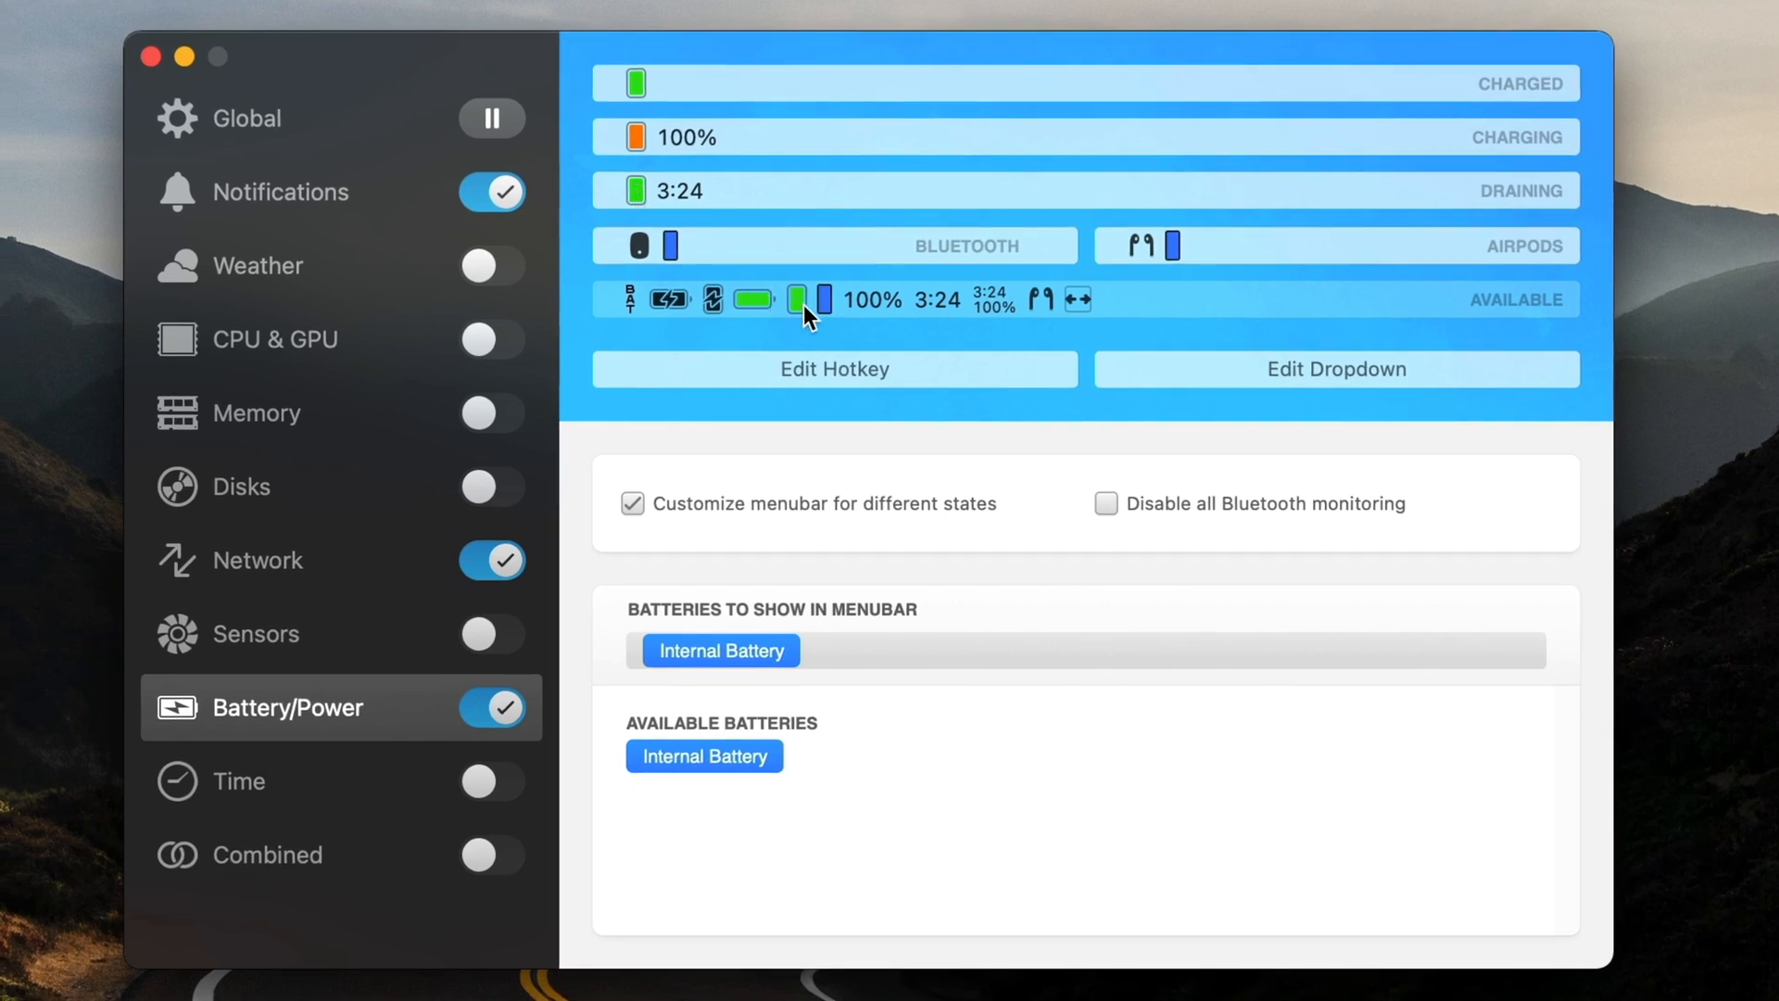
{"action": "mouse_move", "coordinate": [794, 304]}
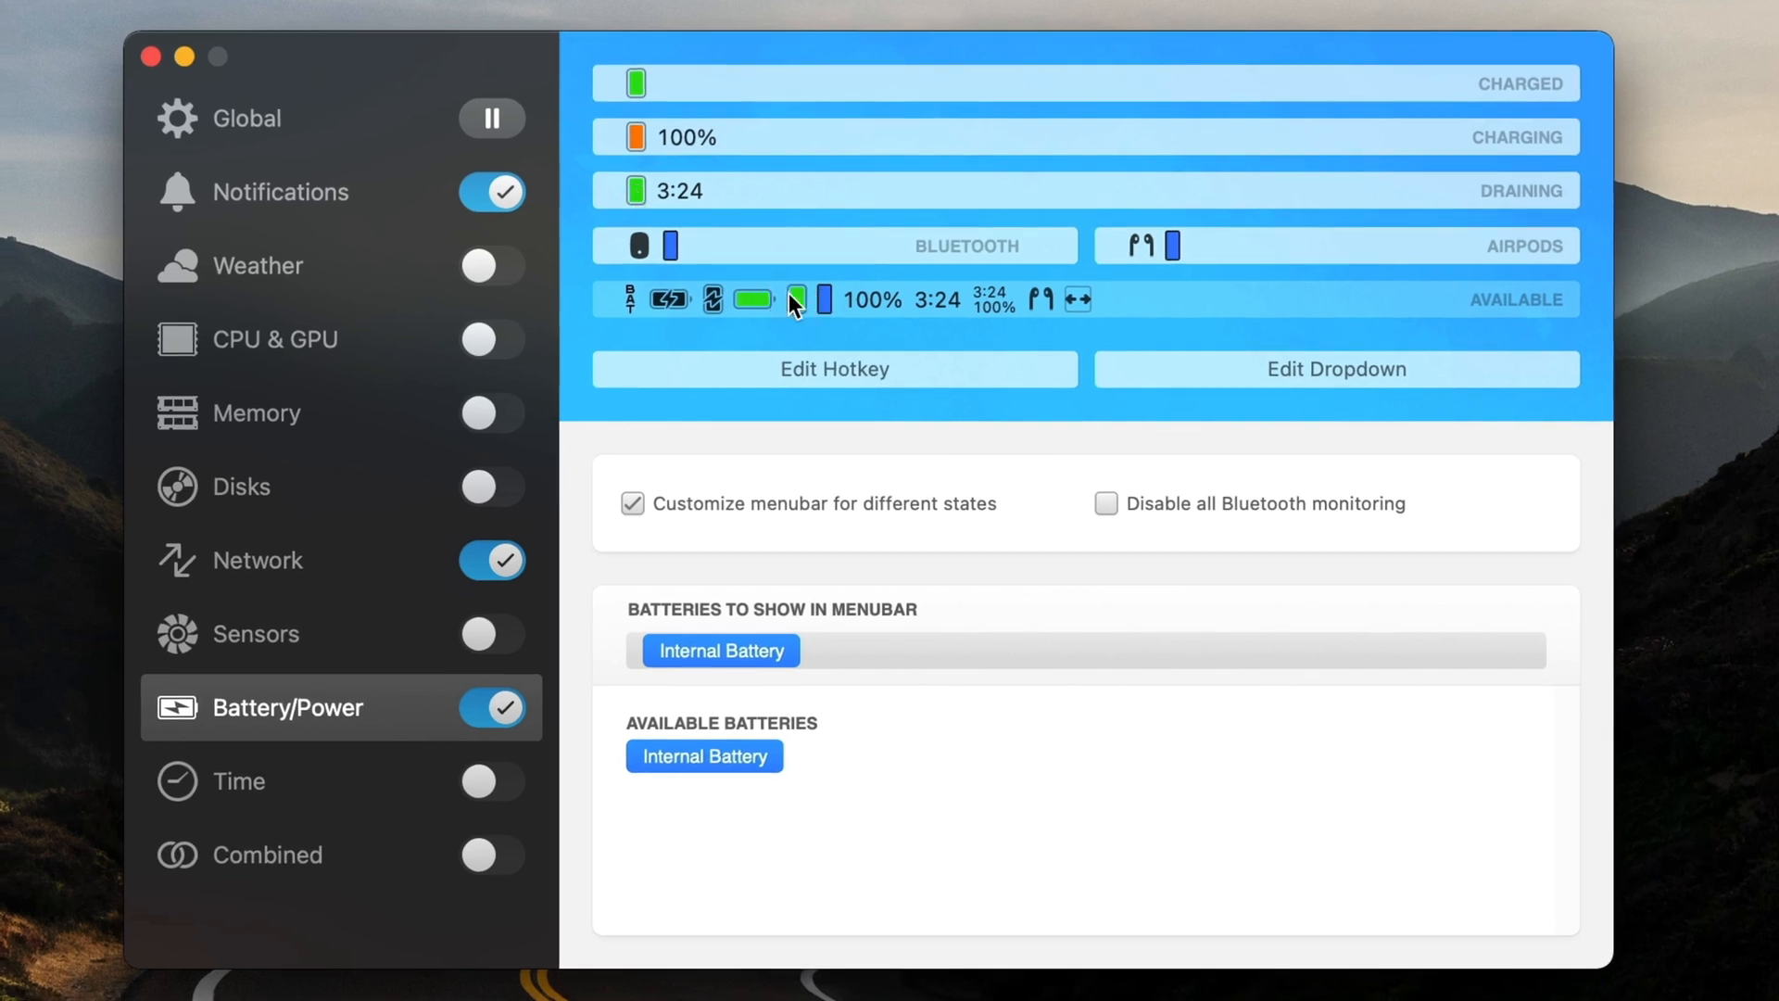
{"action": "mouse_move", "coordinate": [1503, 165]}
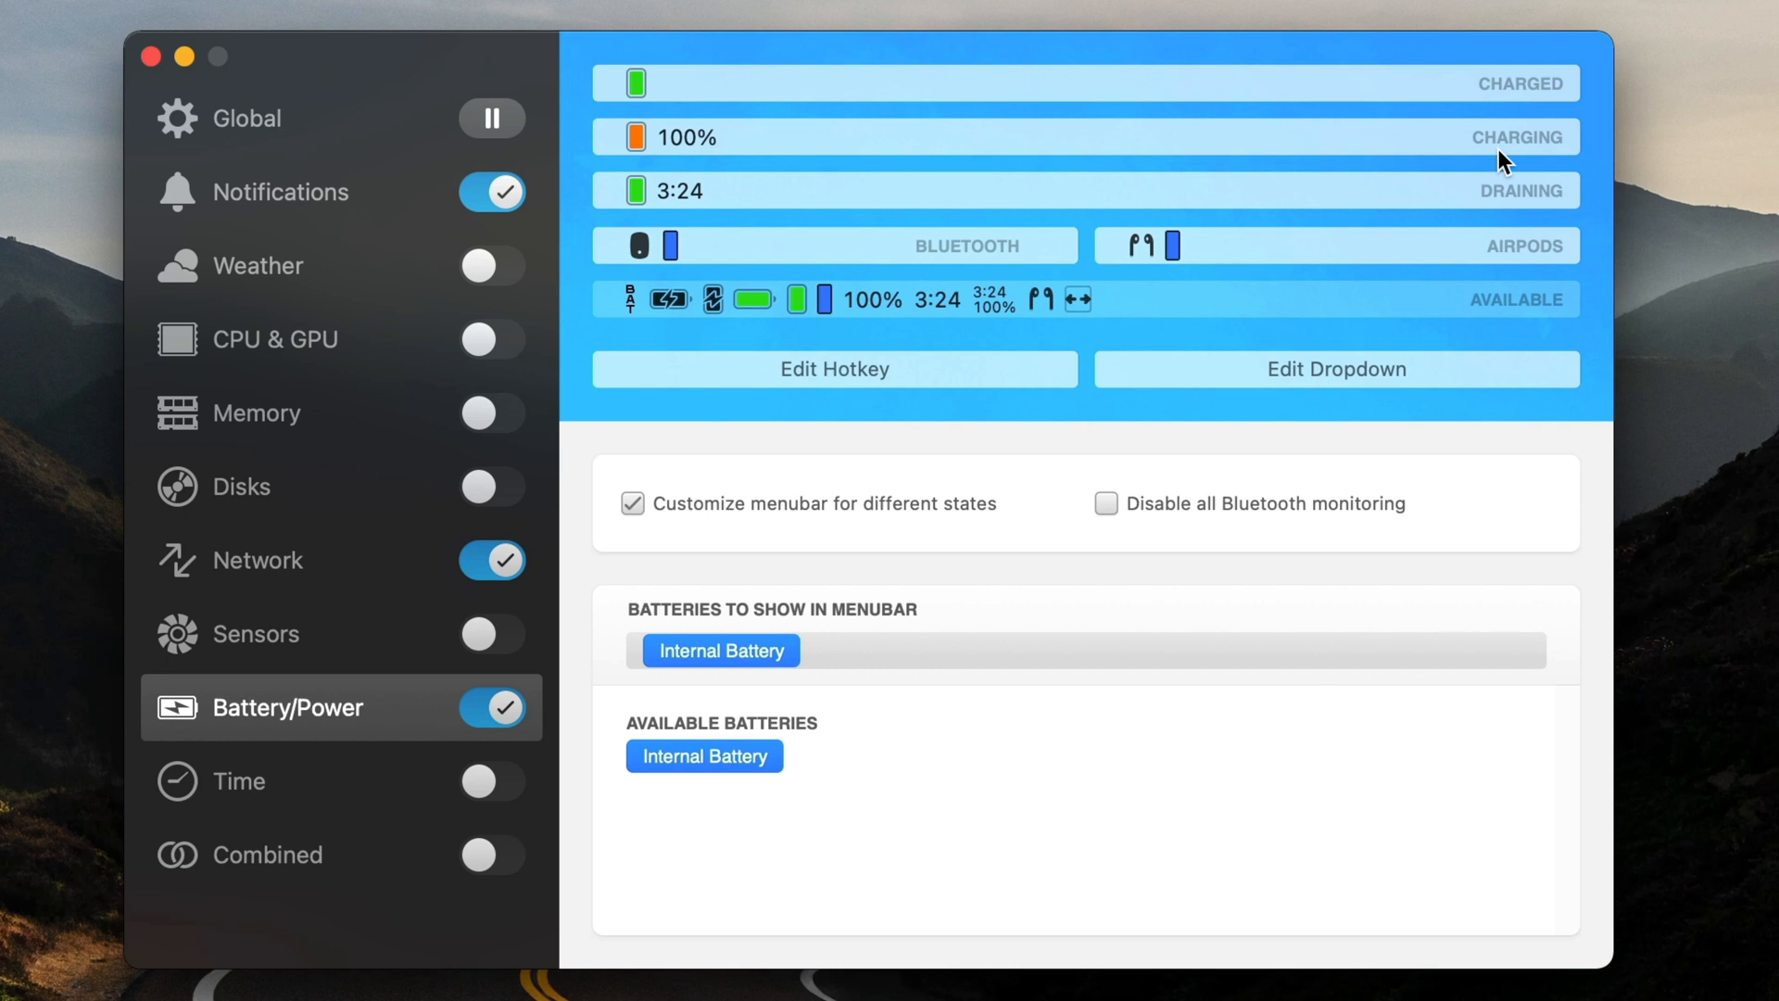
{"action": "mouse_move", "coordinate": [668, 154]}
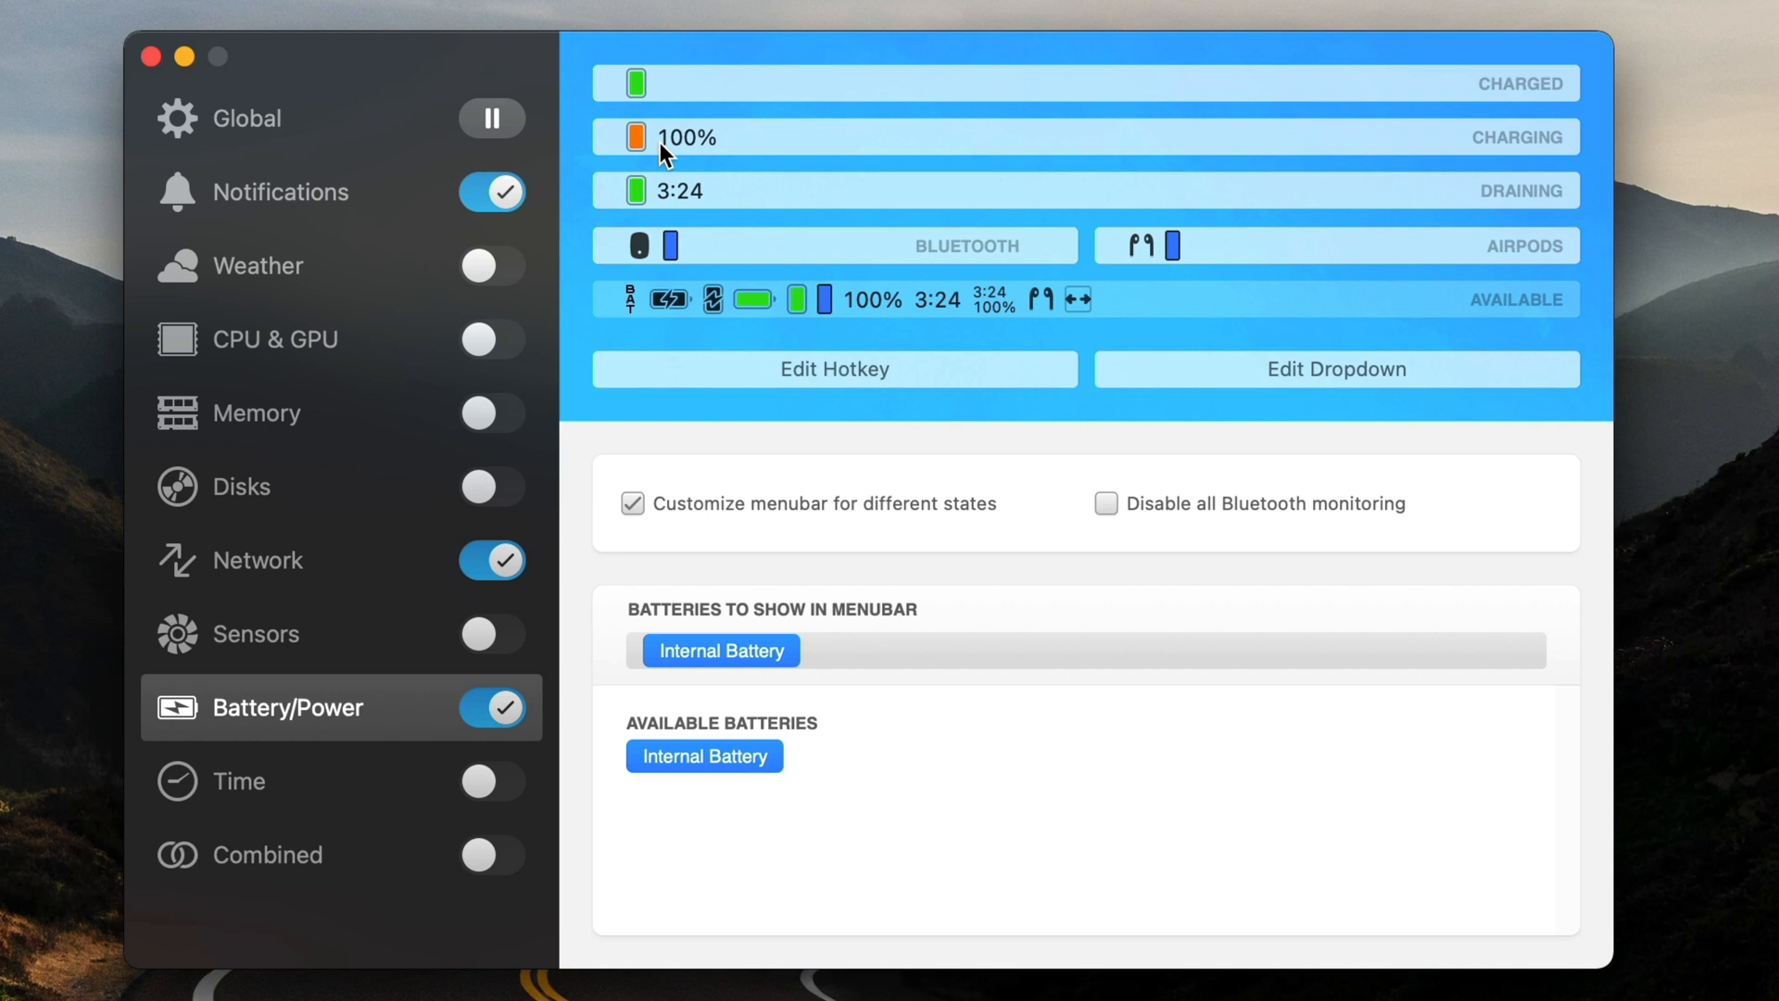
{"action": "mouse_move", "coordinate": [733, 191]}
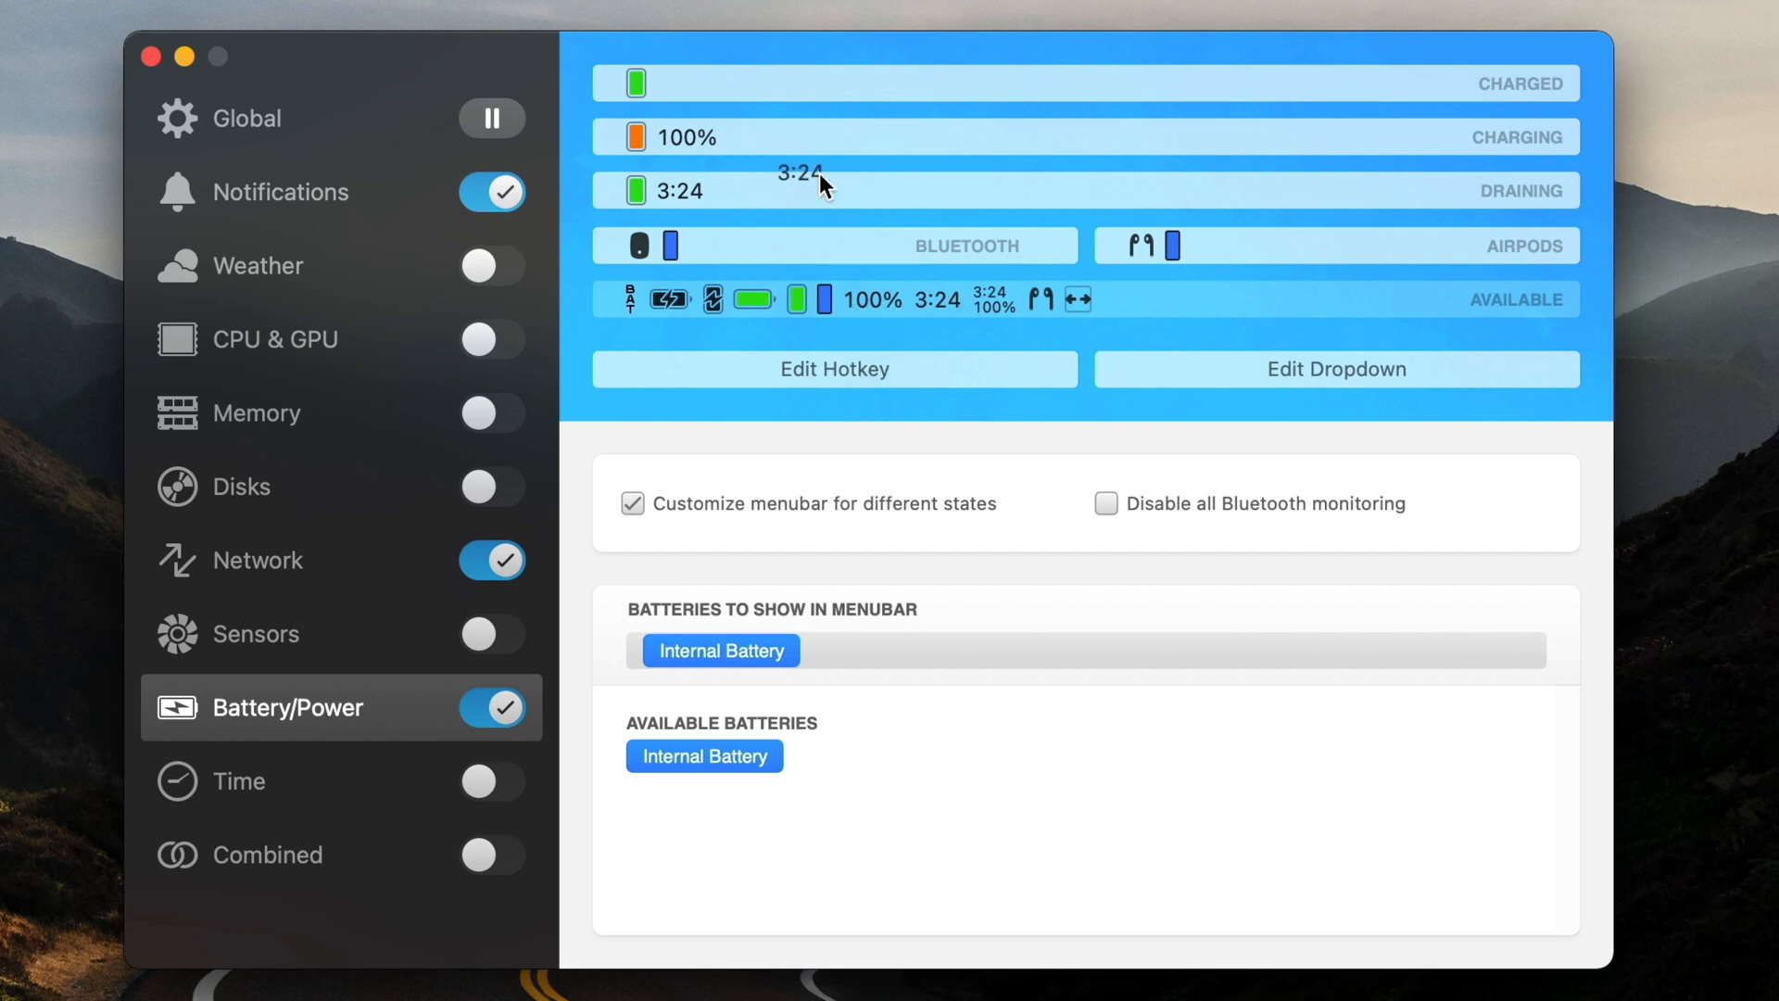
{"action": "mouse_move", "coordinate": [689, 136]}
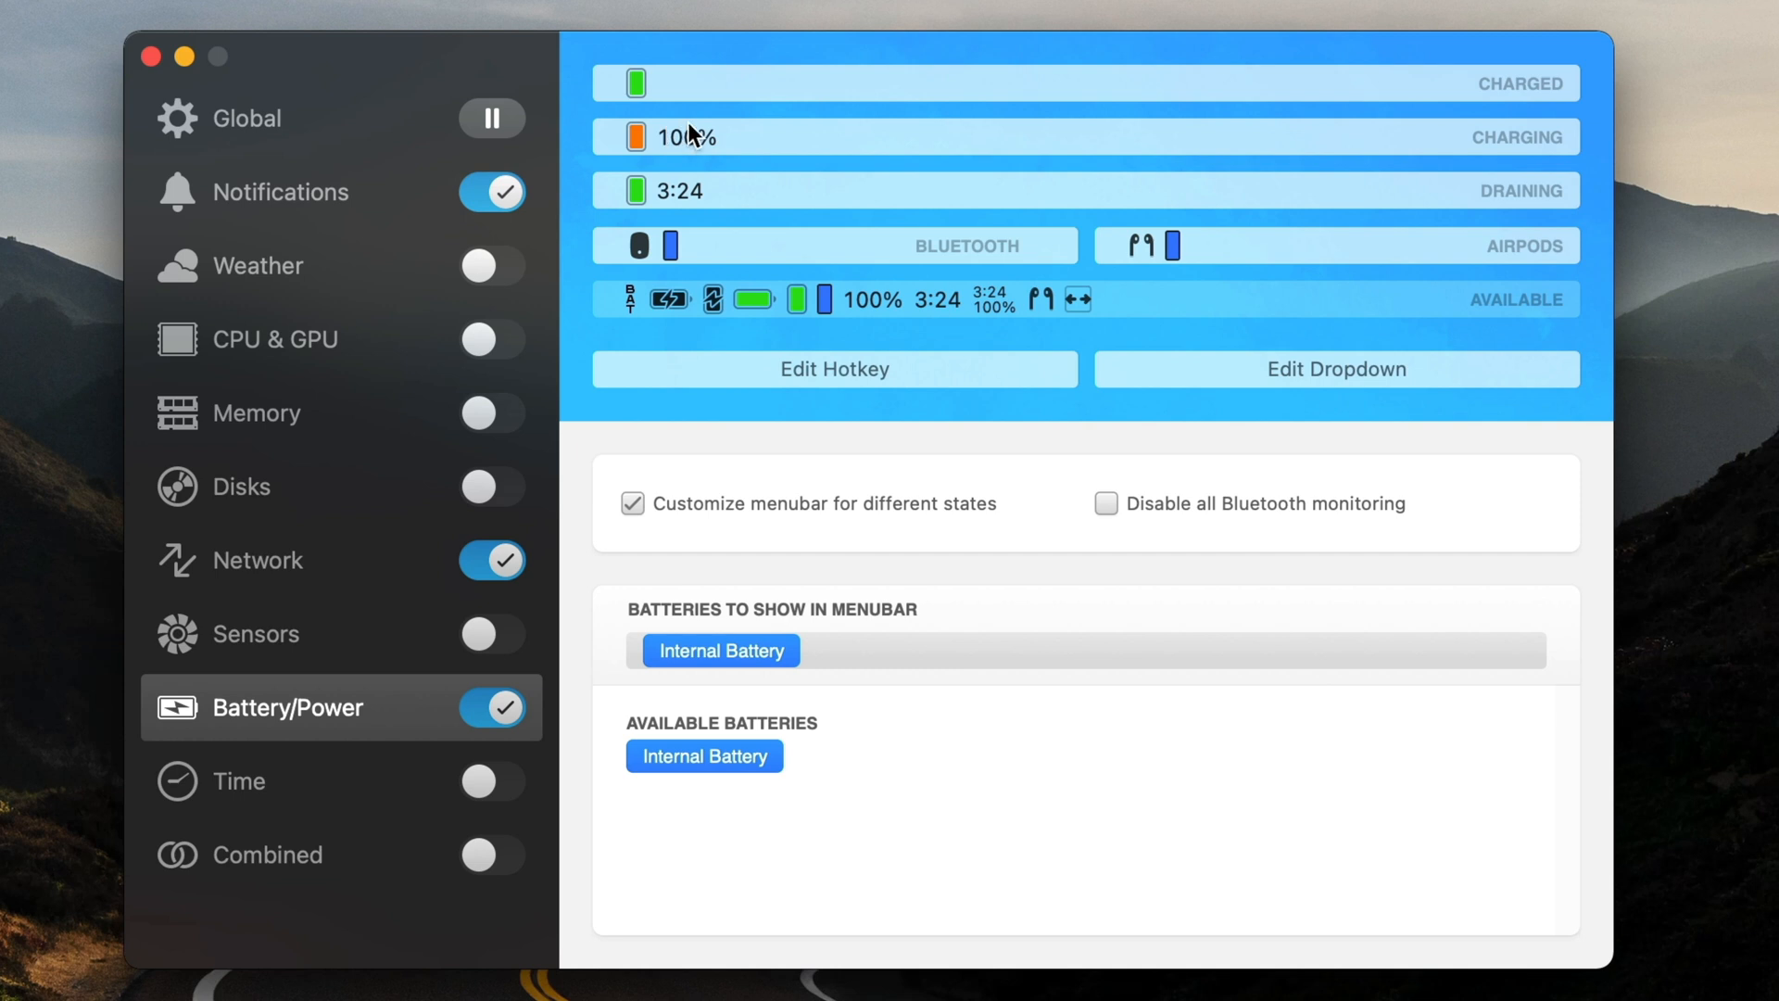
{"action": "mouse_move", "coordinate": [694, 122]}
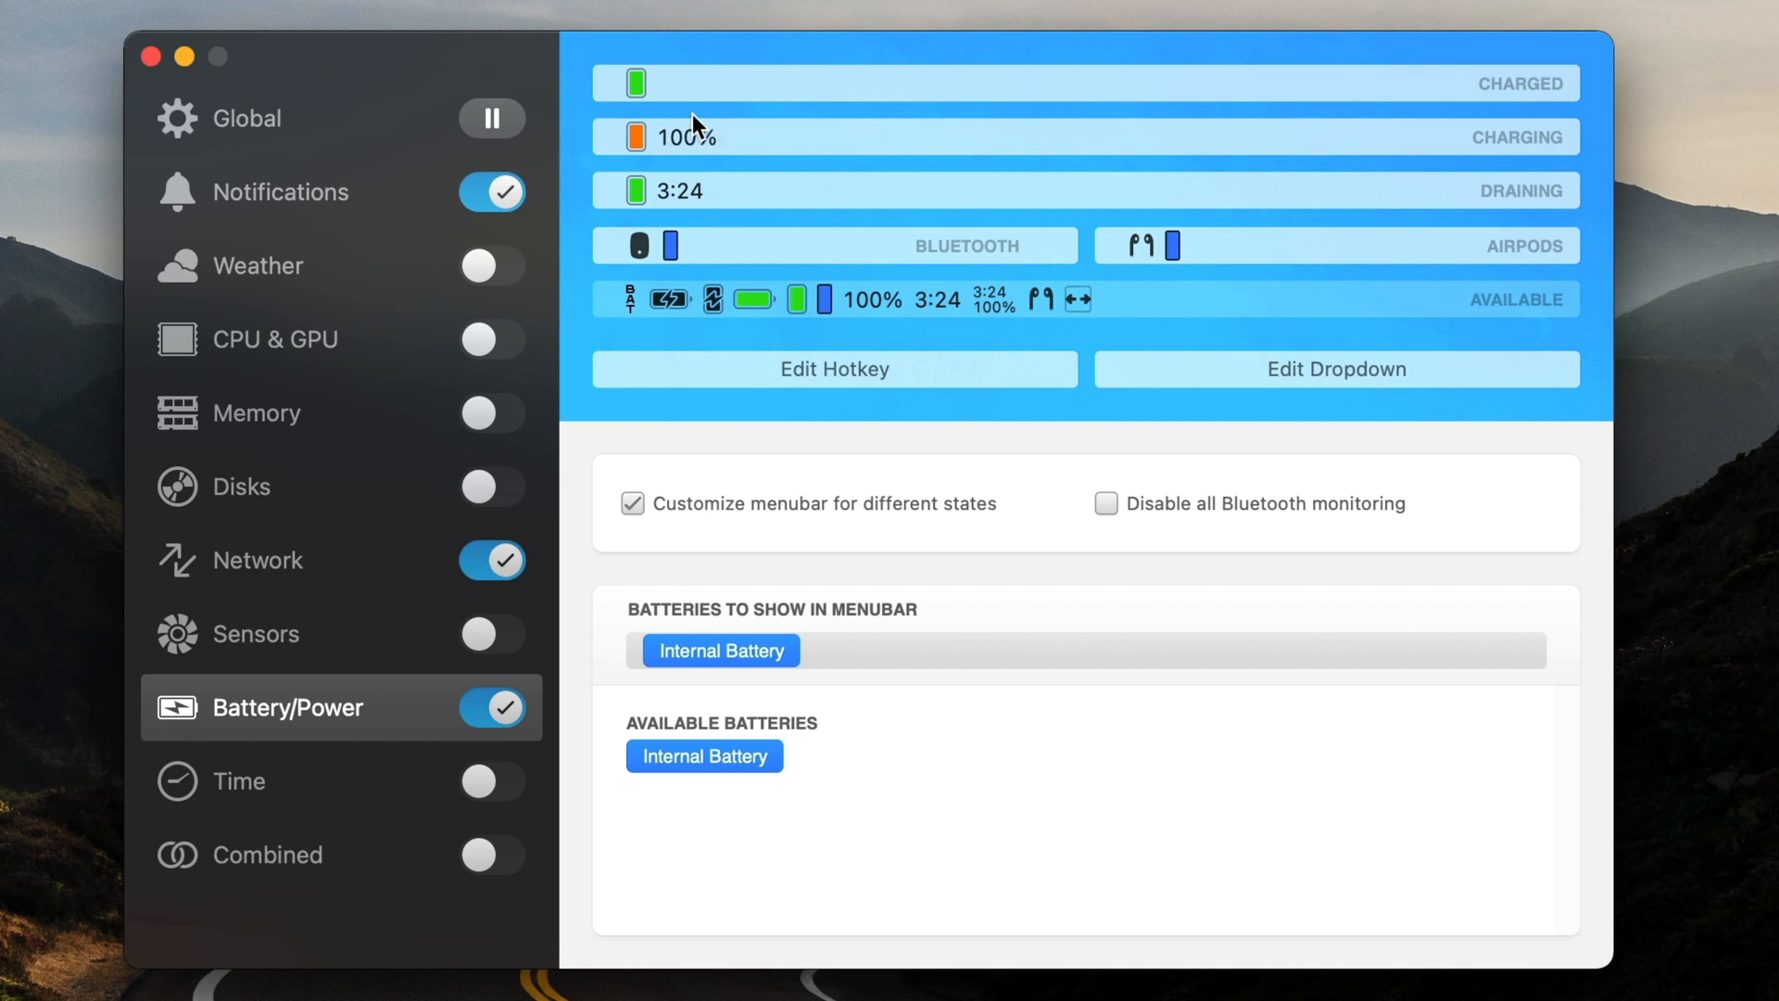
{"action": "mouse_move", "coordinate": [1335, 97]}
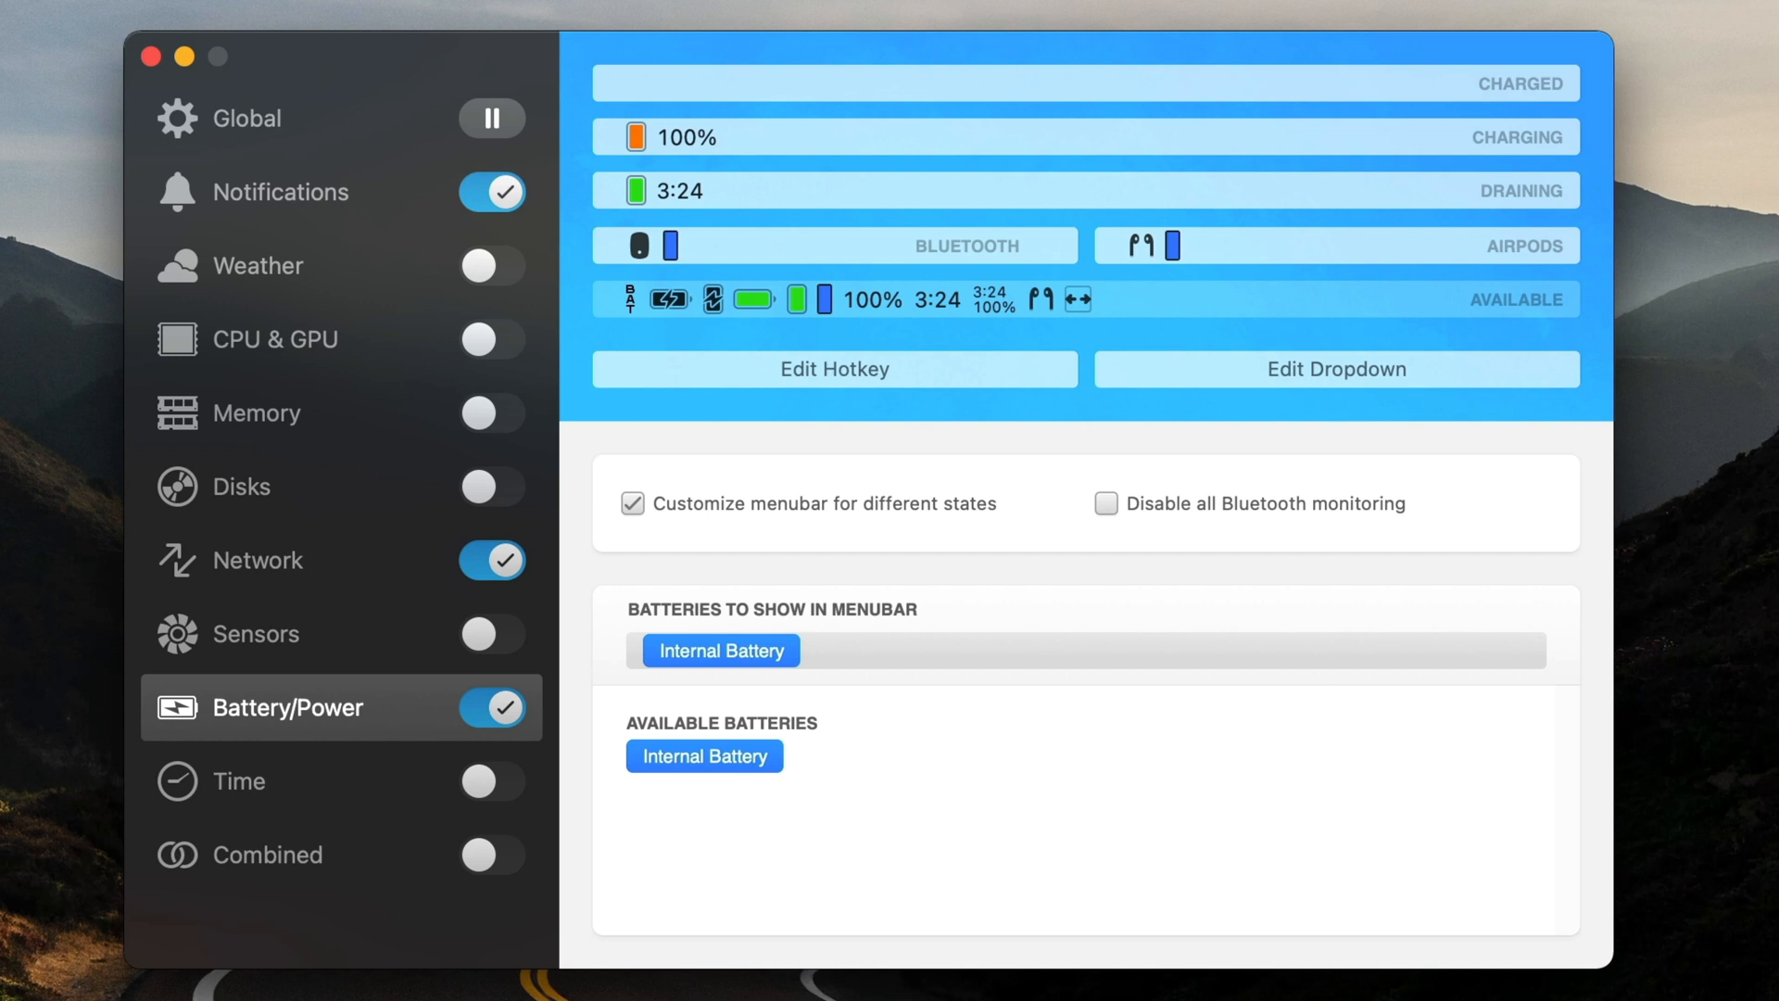
{"action": "mouse_move", "coordinate": [672, 111]}
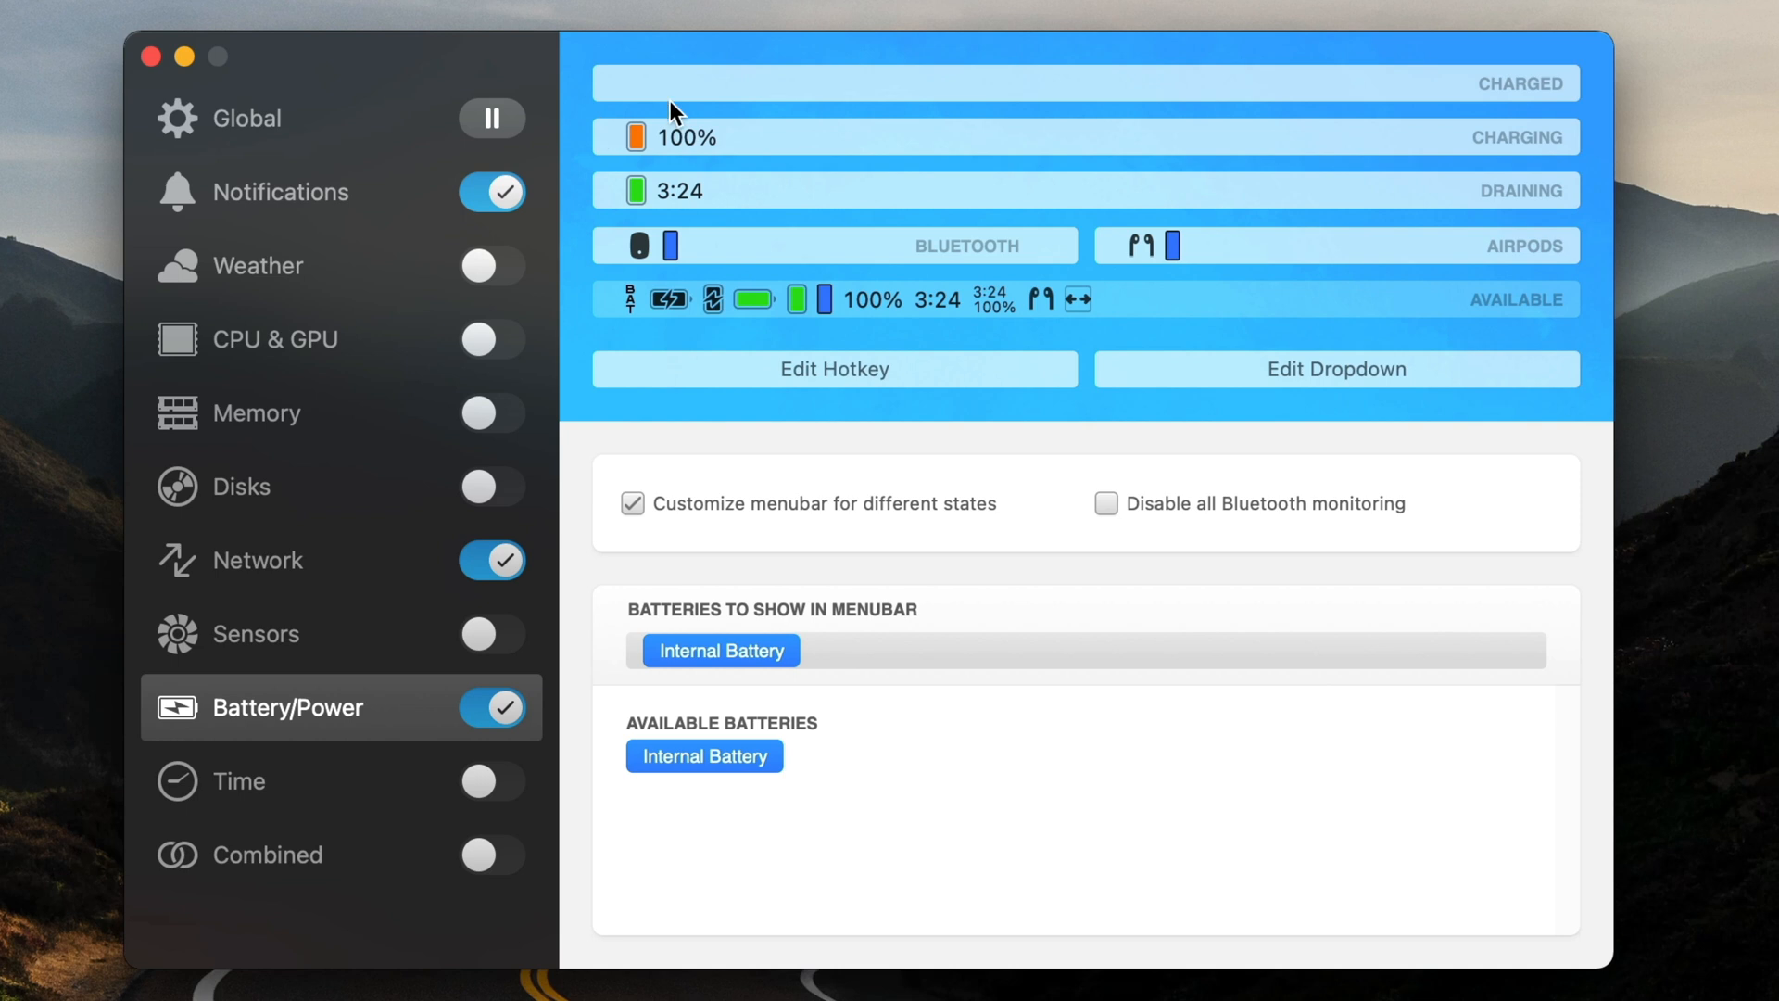
{"action": "mouse_move", "coordinate": [777, 111]}
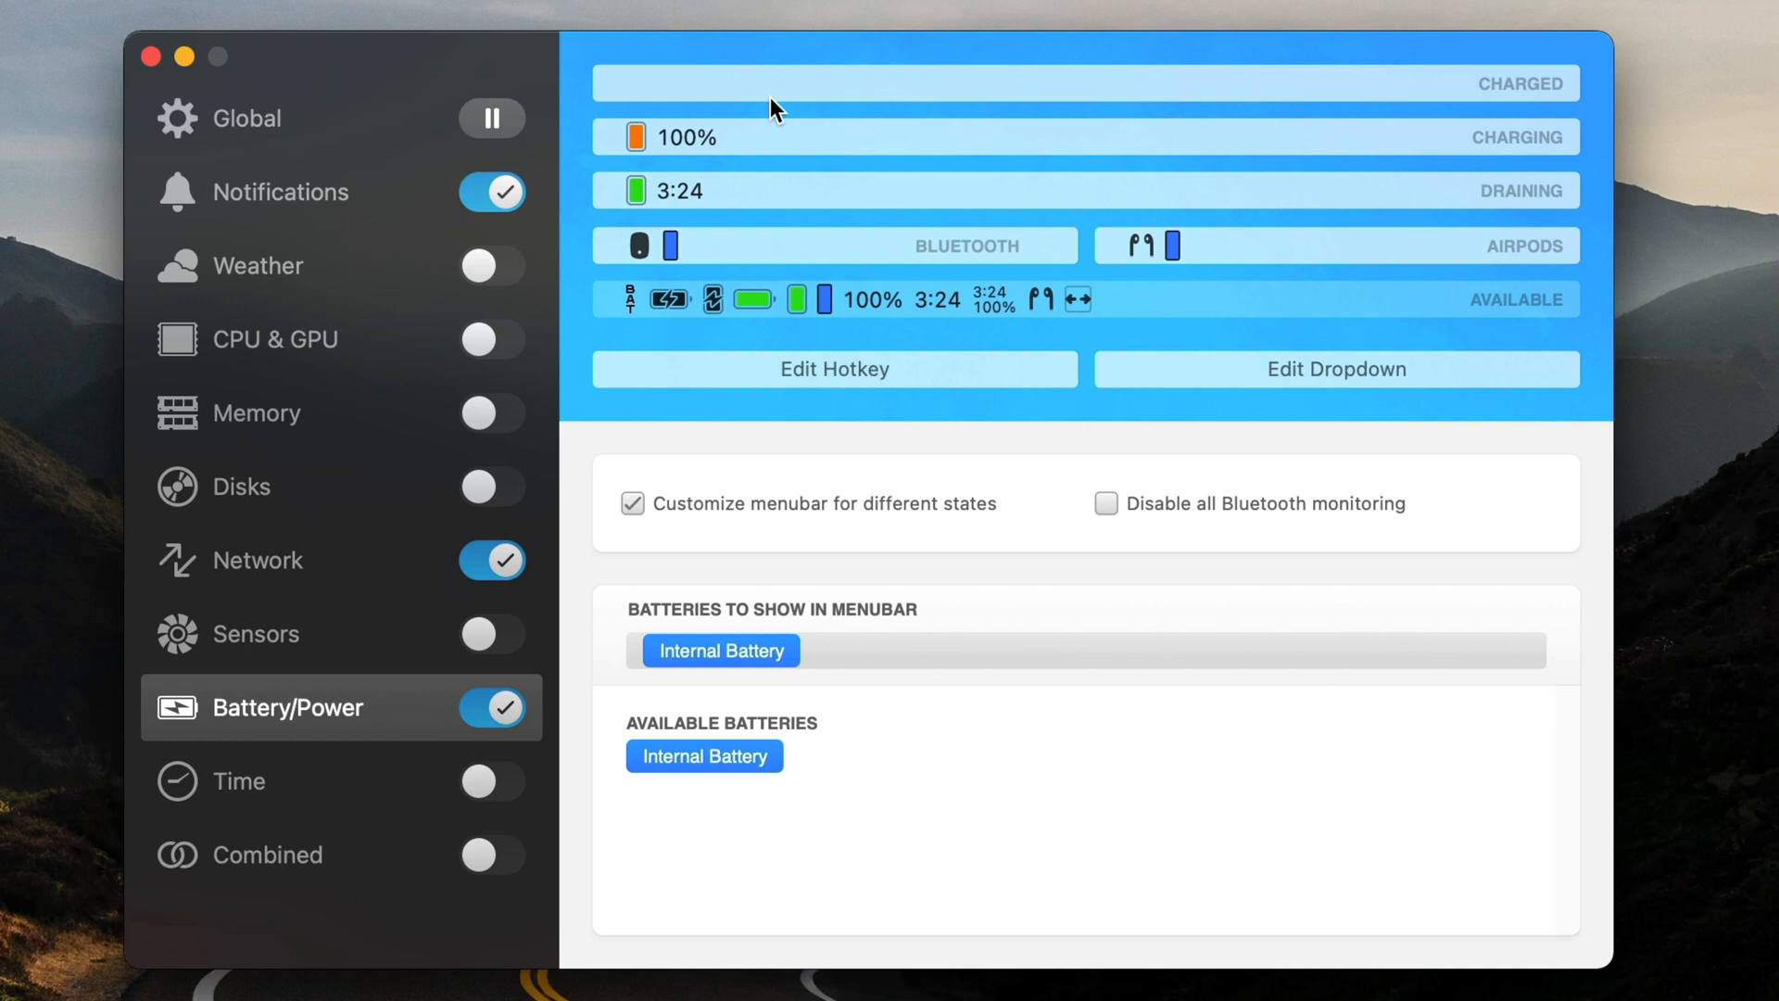
{"action": "mouse_move", "coordinate": [453, 563]}
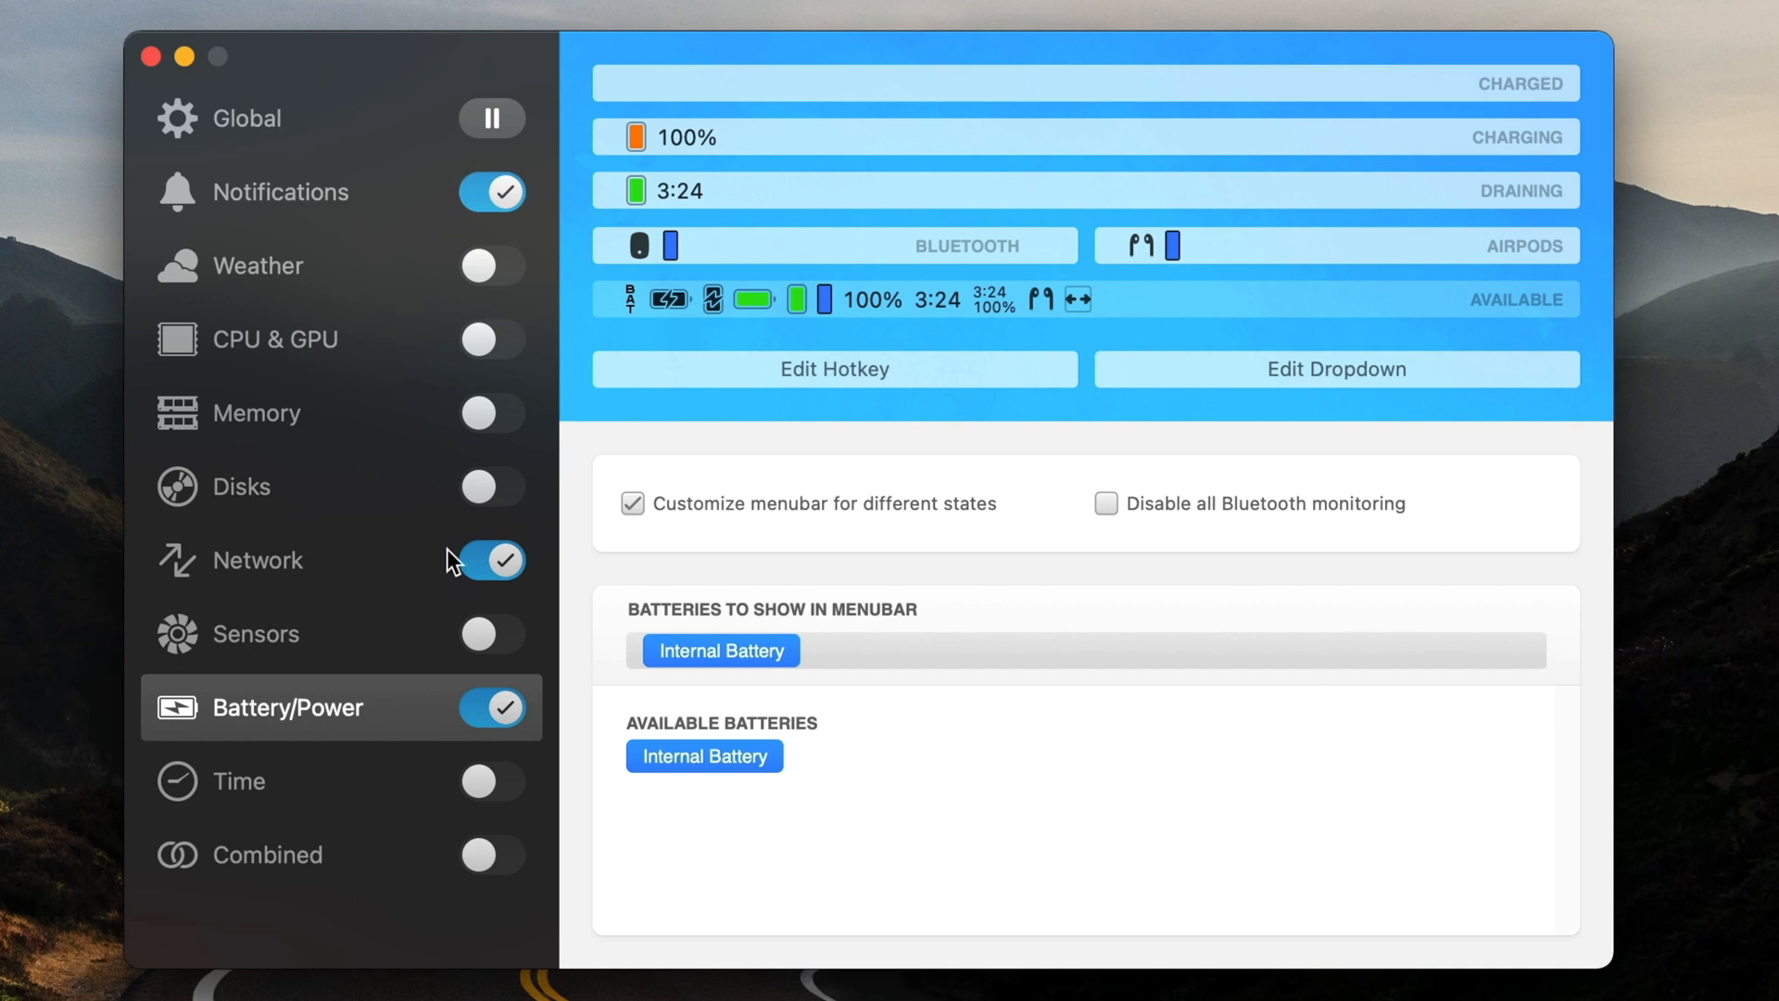